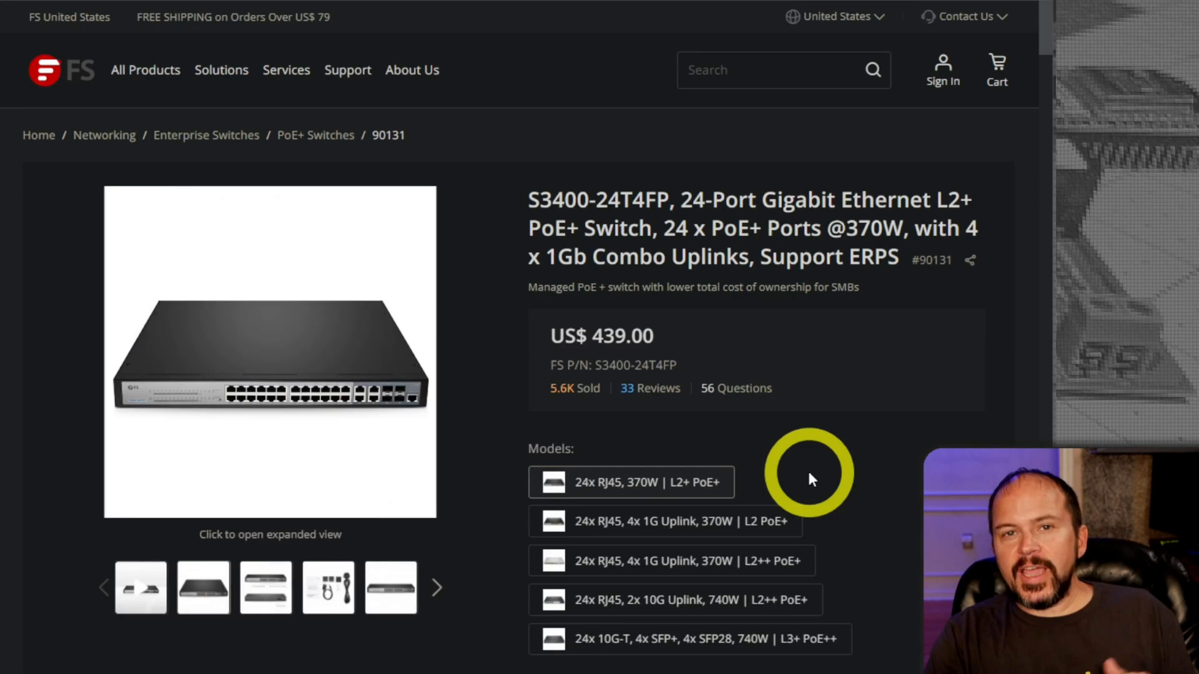
mouse_move(795, 502)
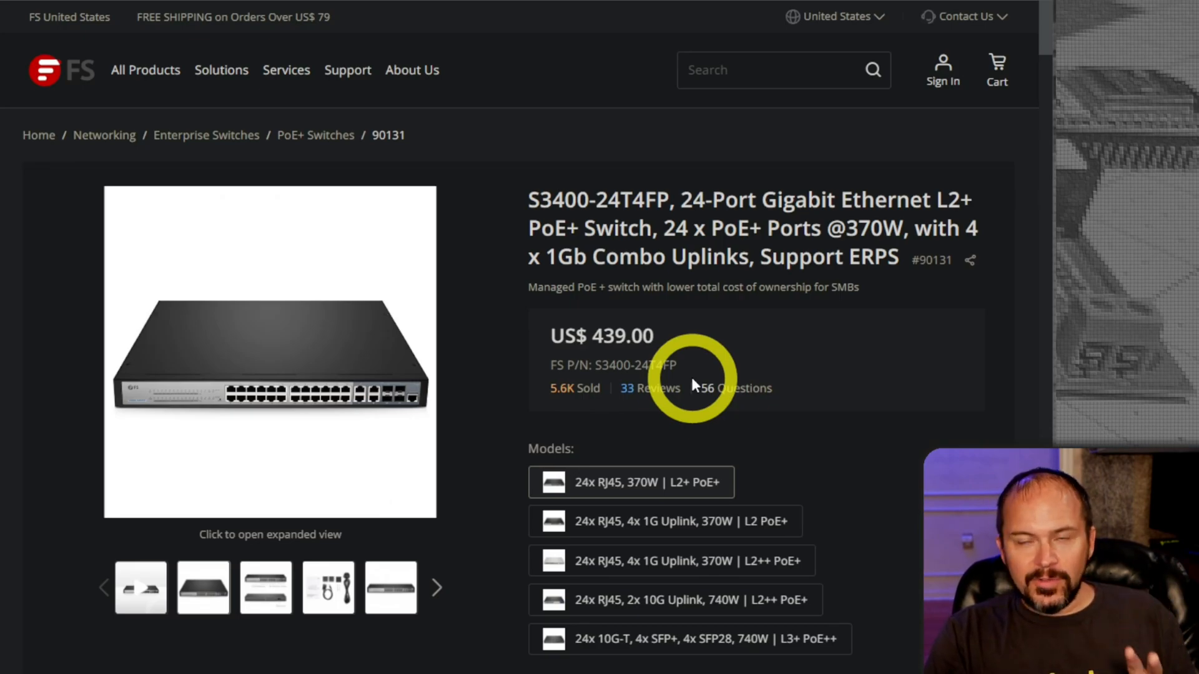
mouse_move(708, 392)
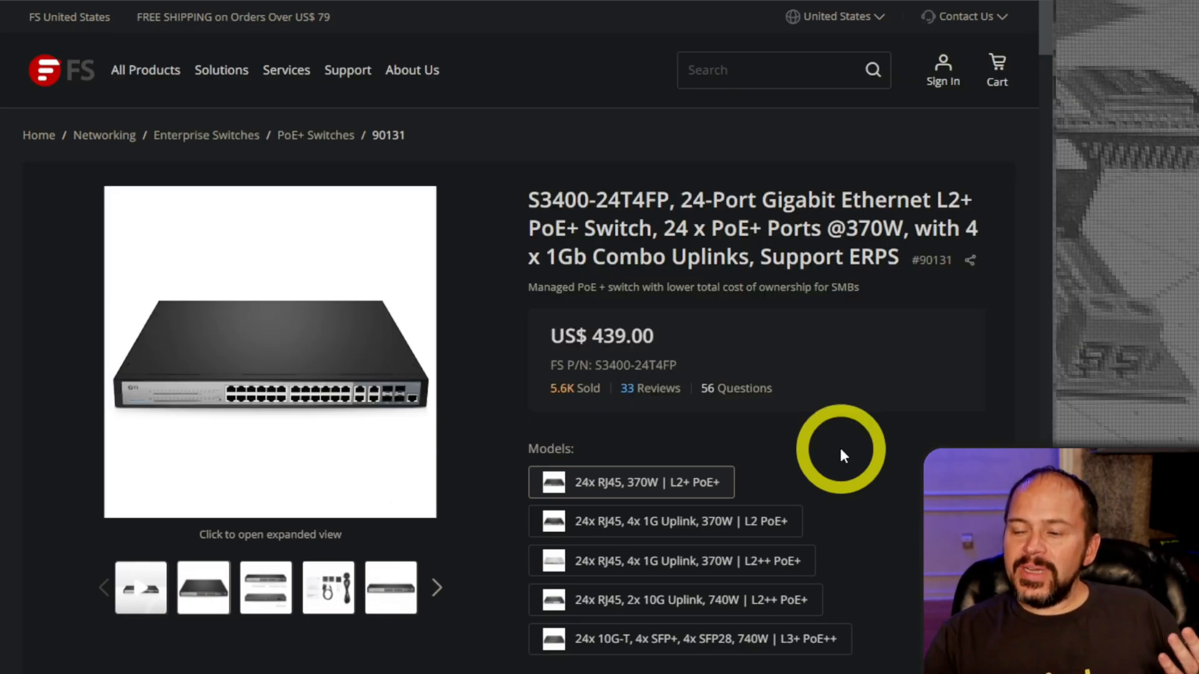
Scroll the S3400-24T4FP page down to the Specifications table with ports, capacity, RAM and power figures
scroll(down, 3)
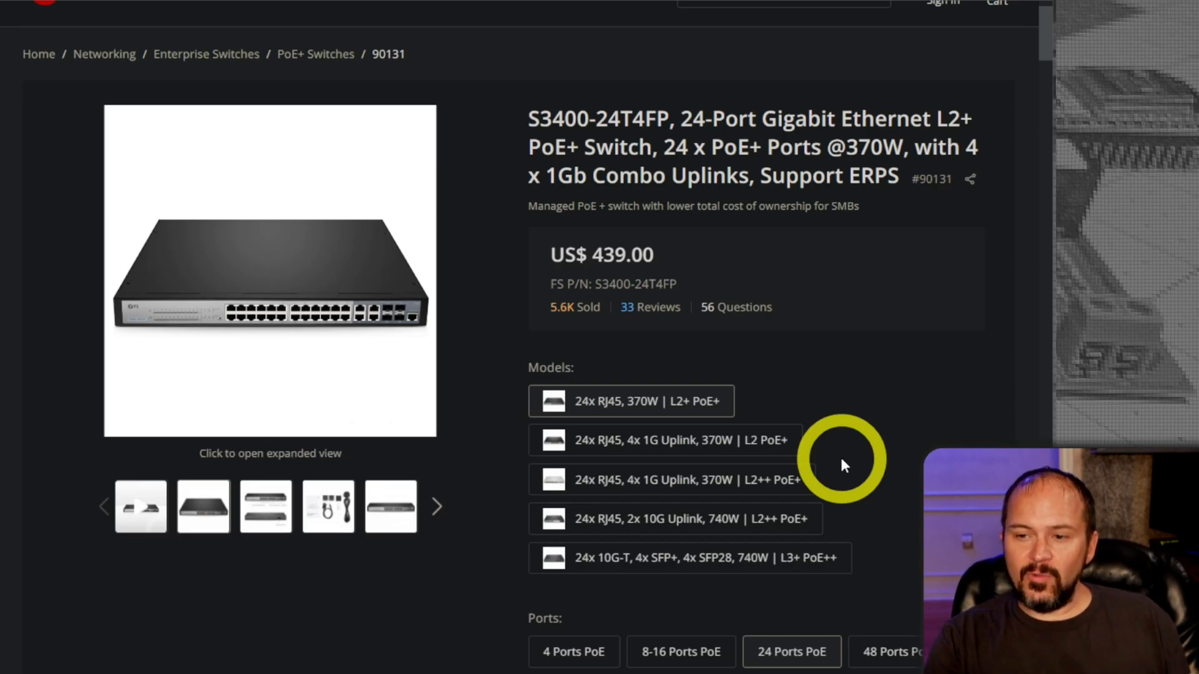
mouse_move(762, 372)
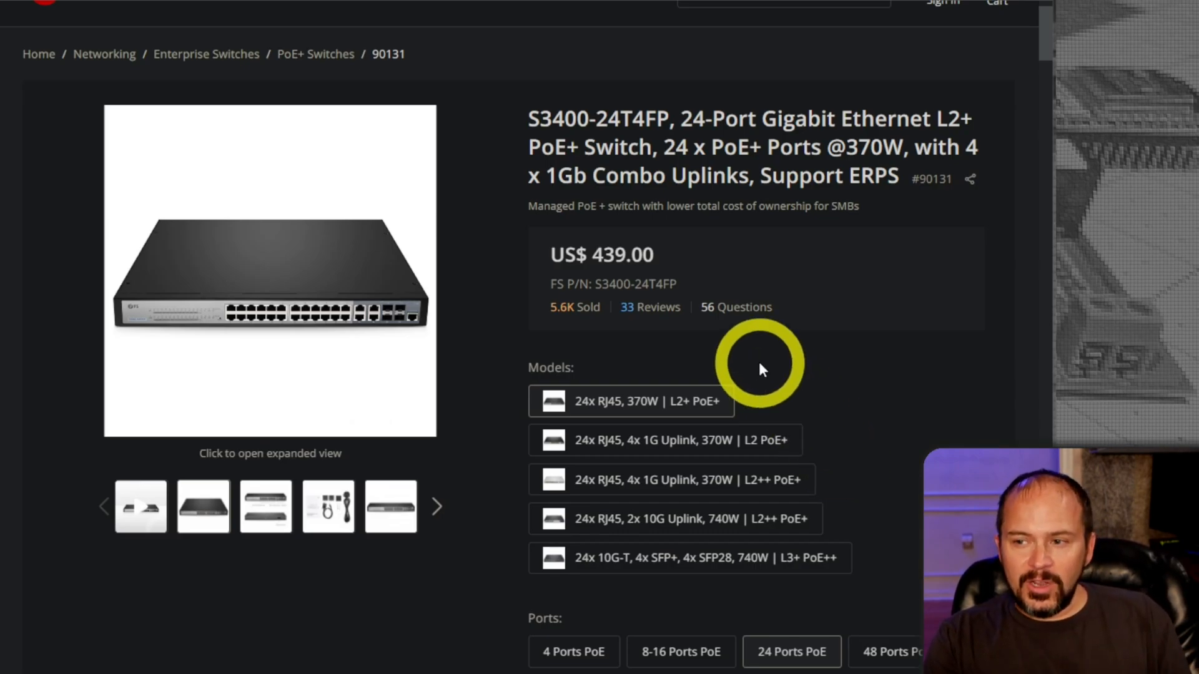
mouse_move(502, 435)
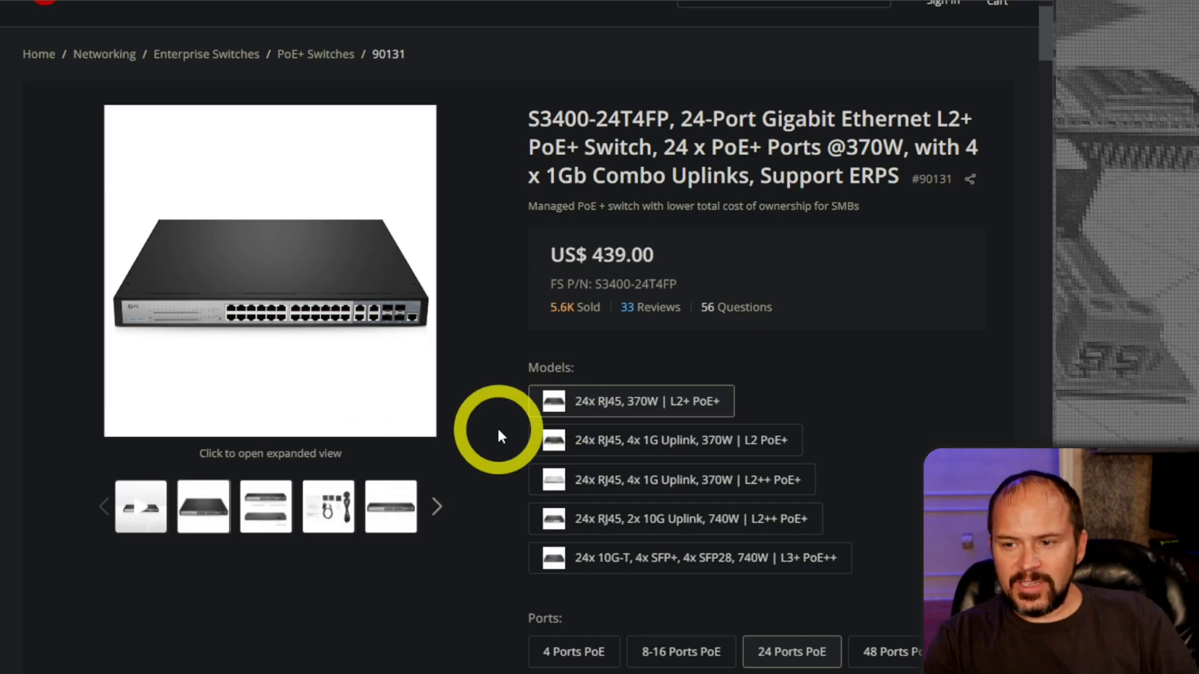
scroll(down, 3)
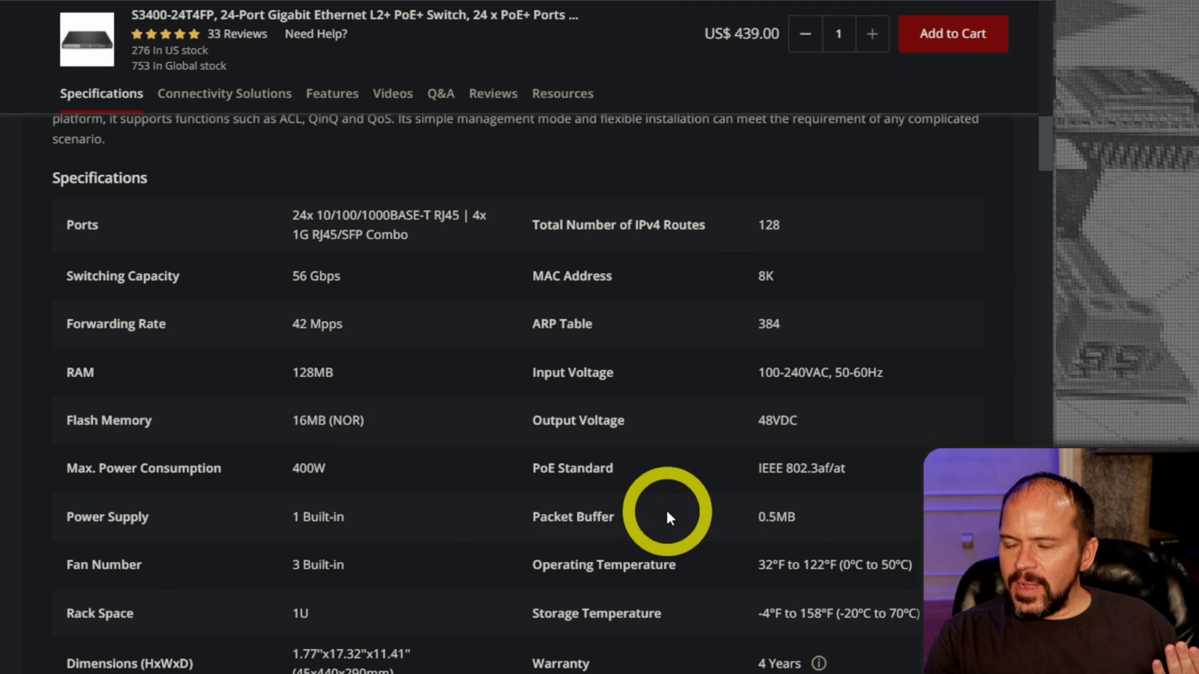
scroll(down, 3)
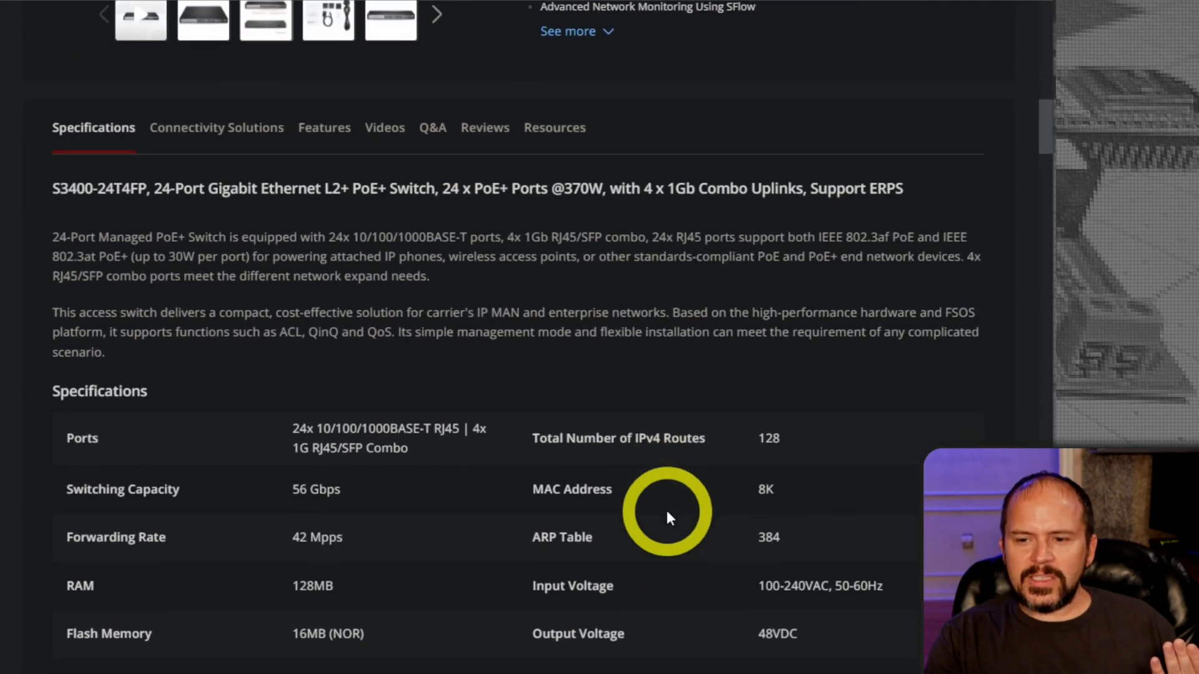
scroll(down, 3)
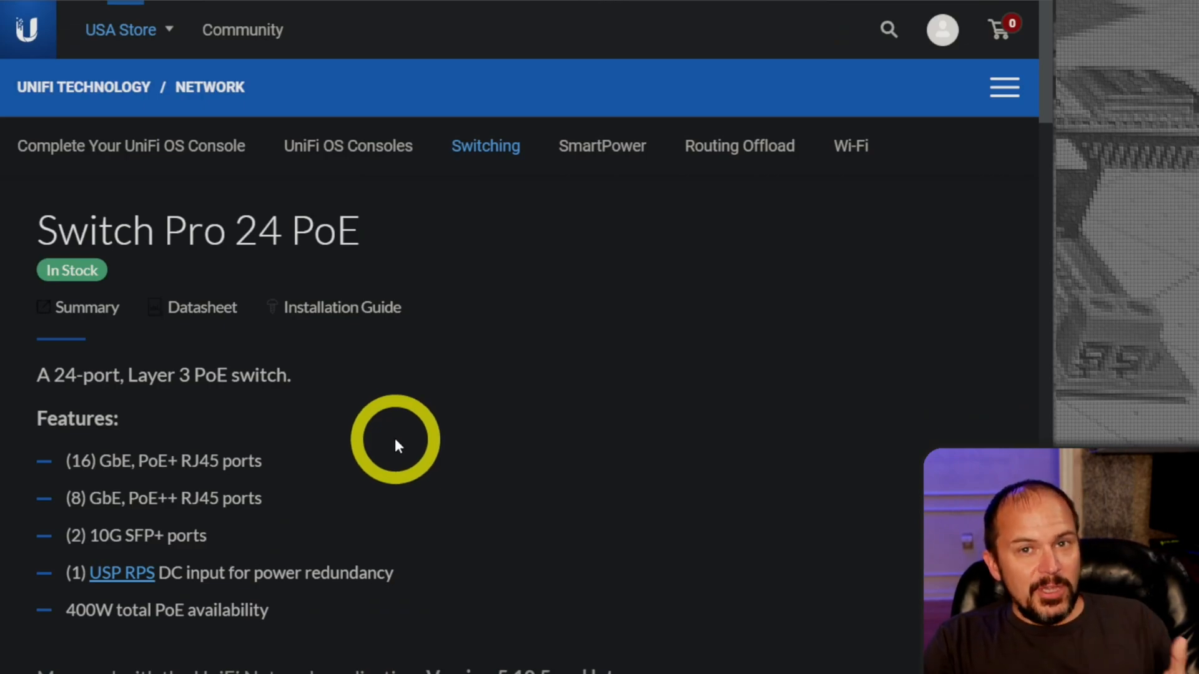
Scroll through the Switch Pro 24 PoE features down toward the Switch 24 PoE listing
scroll(down, 3)
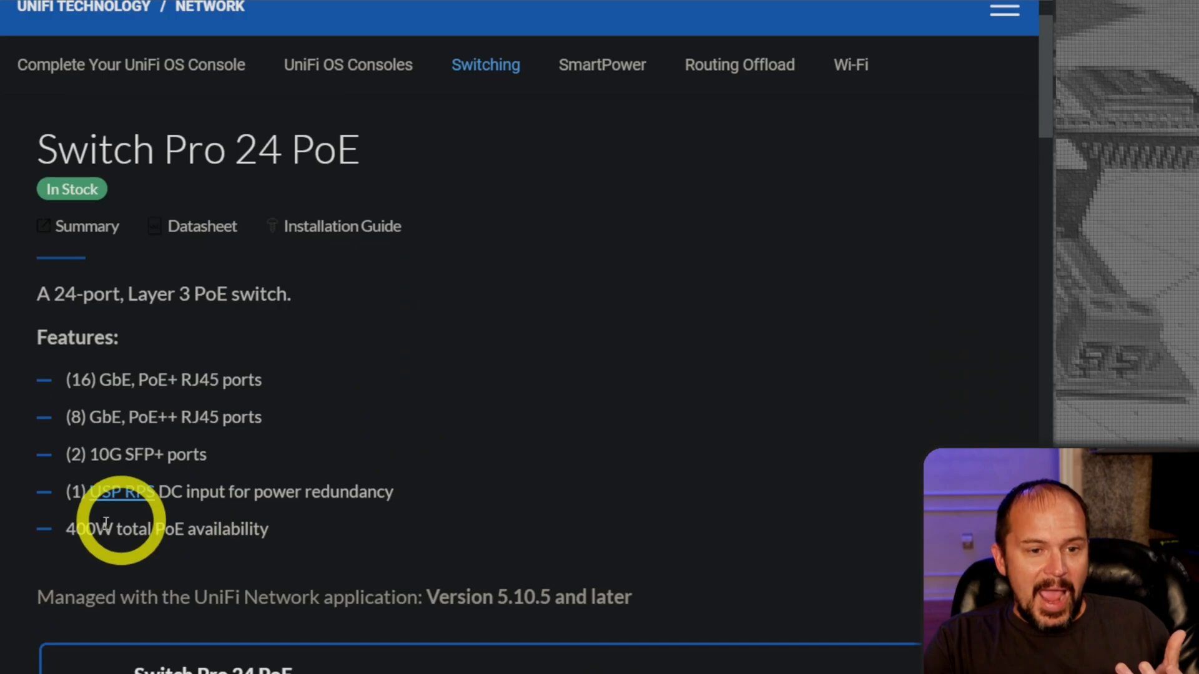
mouse_move(258, 521)
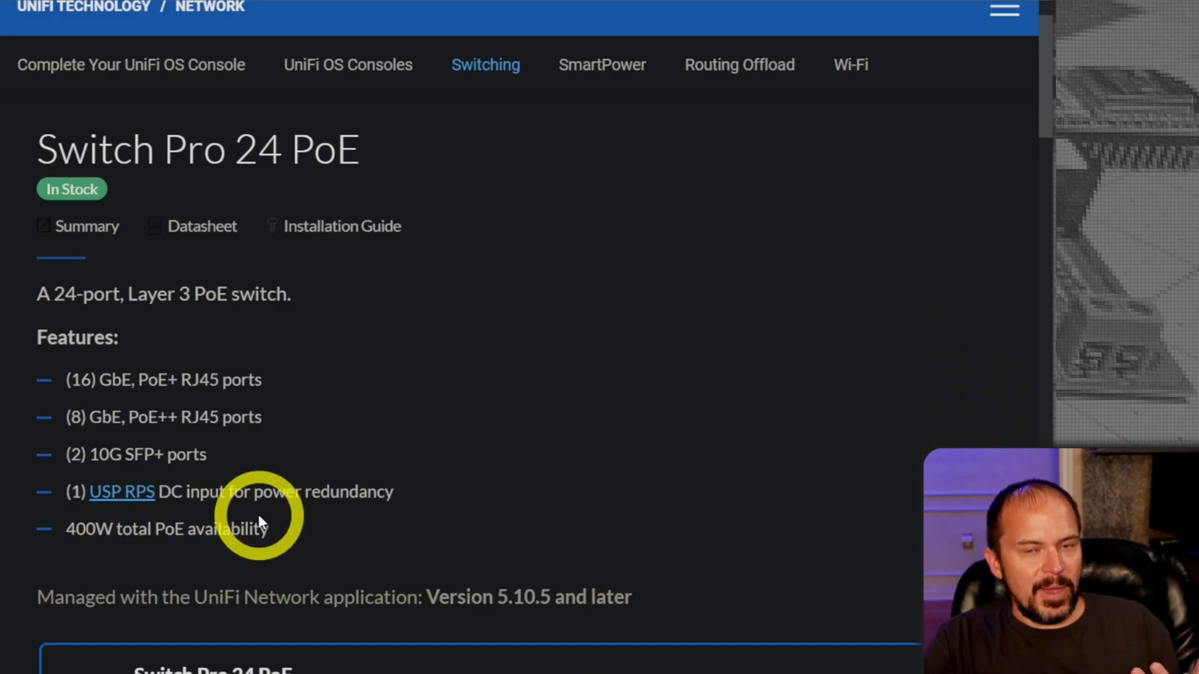
scroll(down, 3)
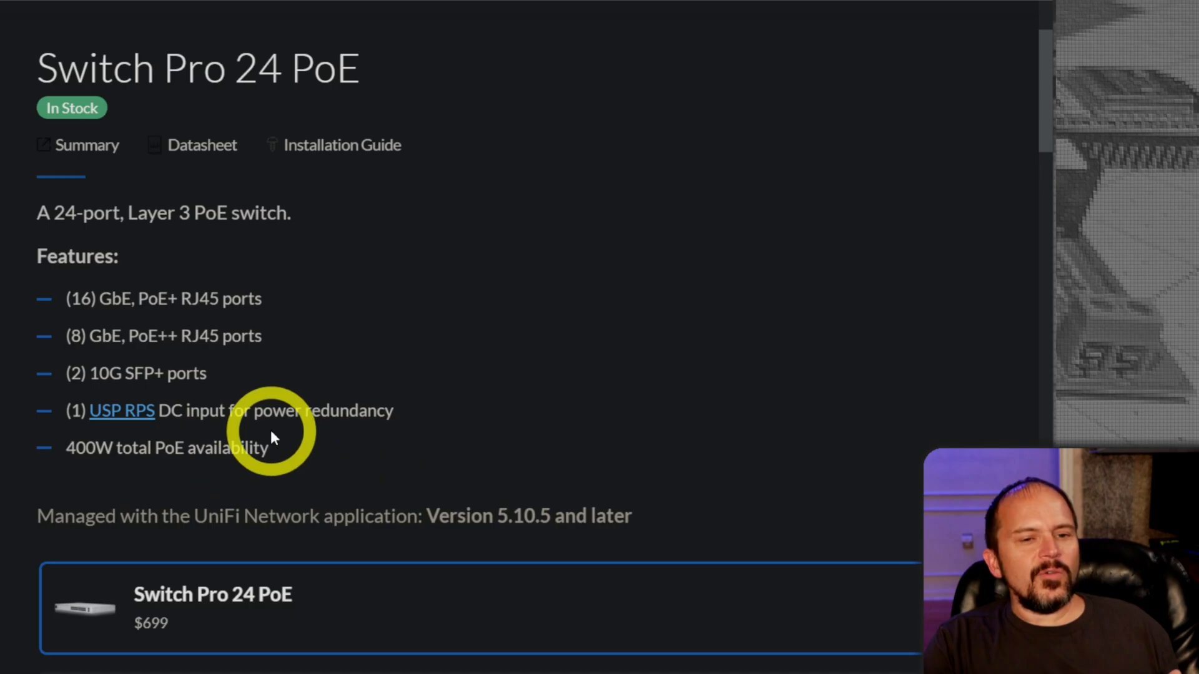
mouse_move(260, 397)
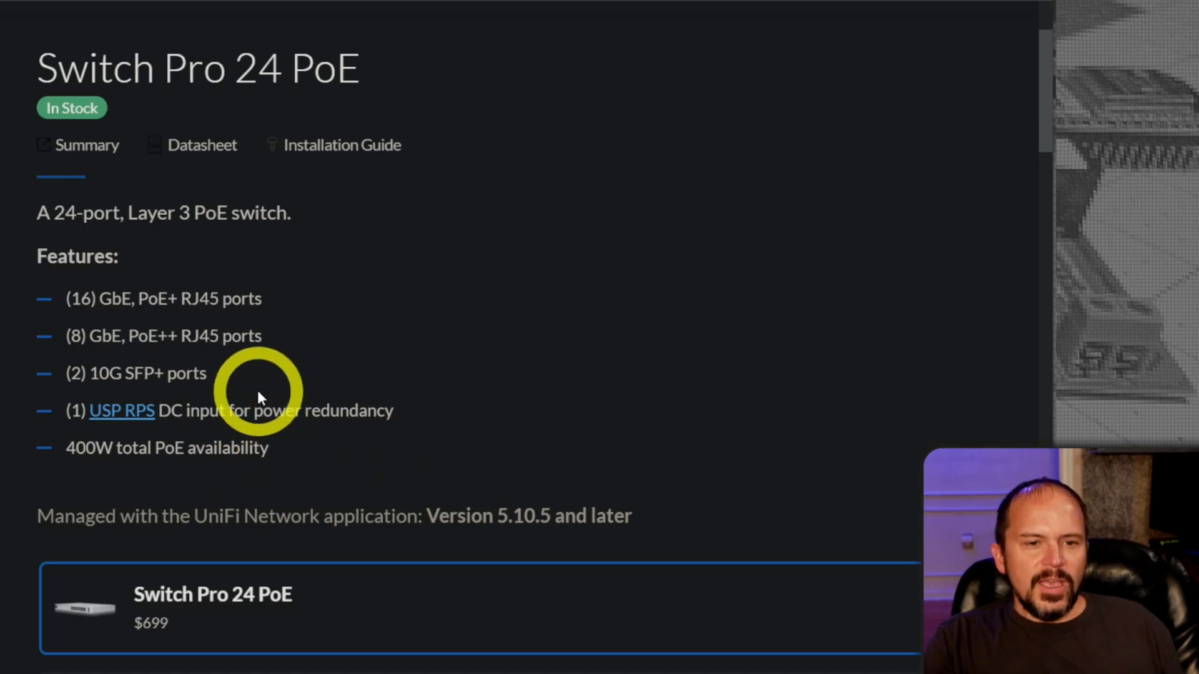
scroll(down, 3)
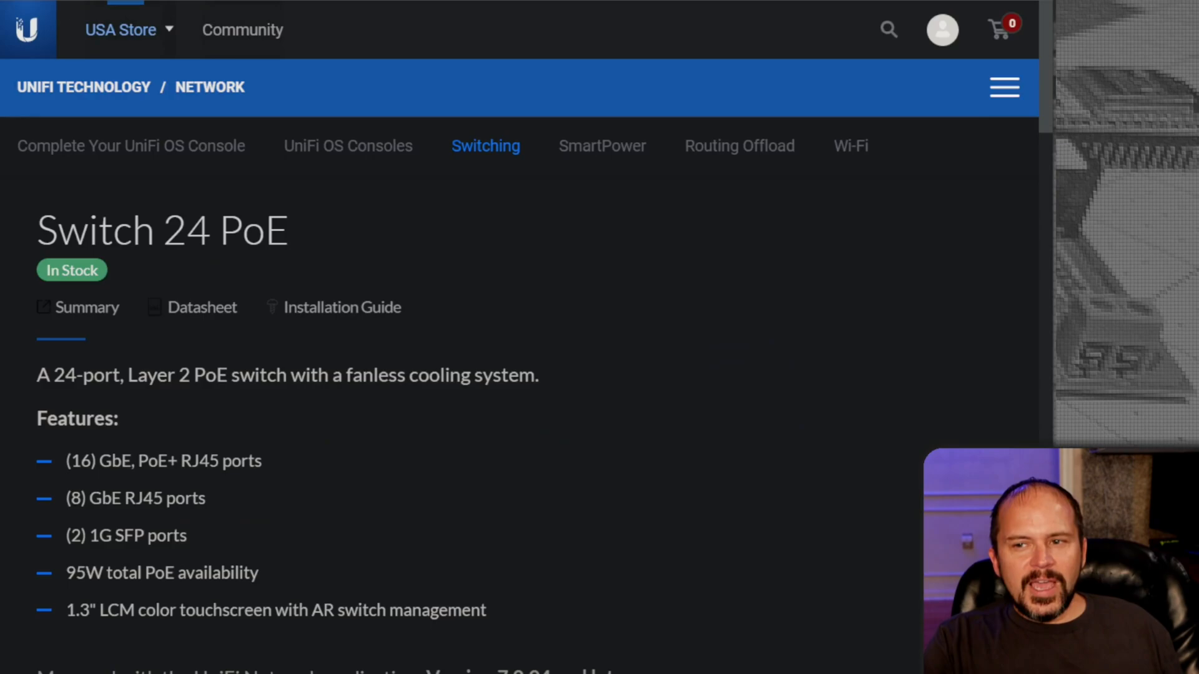
Scroll the Switch 24 PoE page to its feature list, $379 price and Add to Cart box
scroll(down, 3)
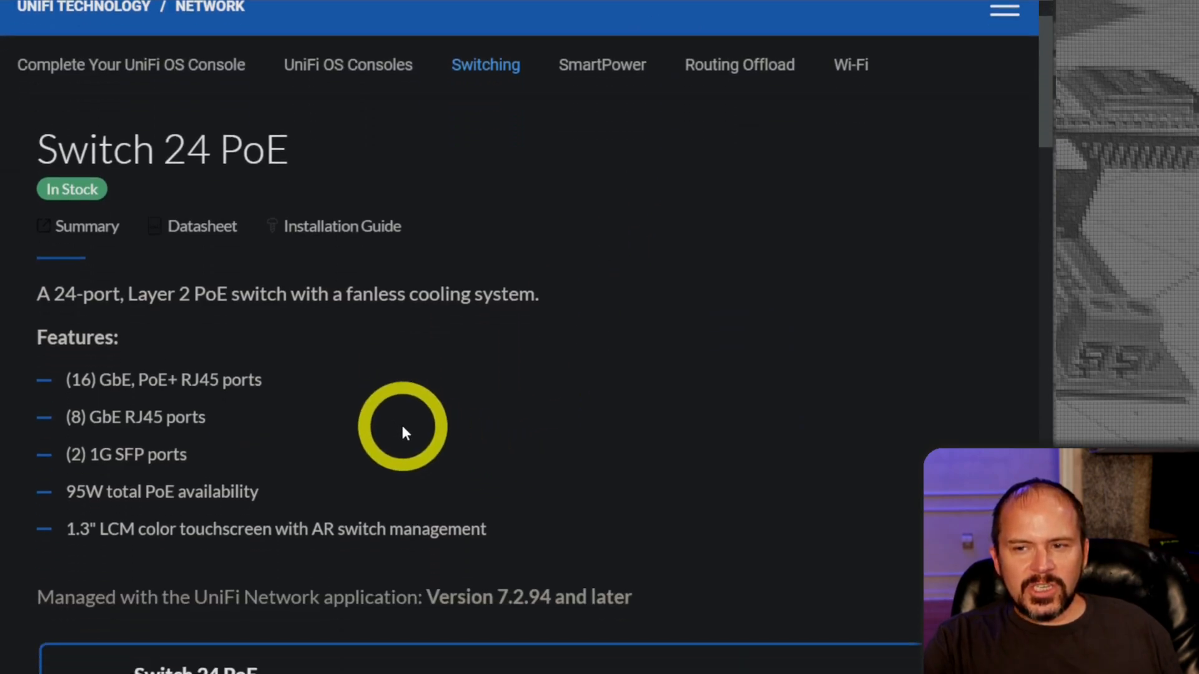
scroll(down, 3)
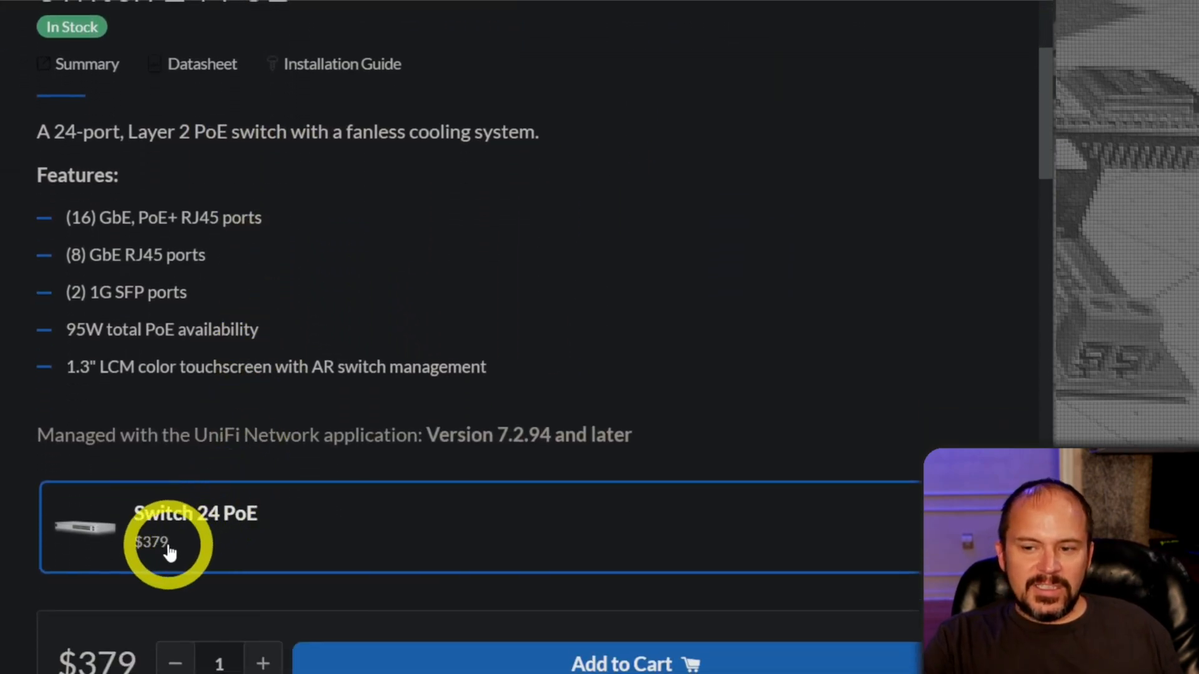
mouse_move(217, 447)
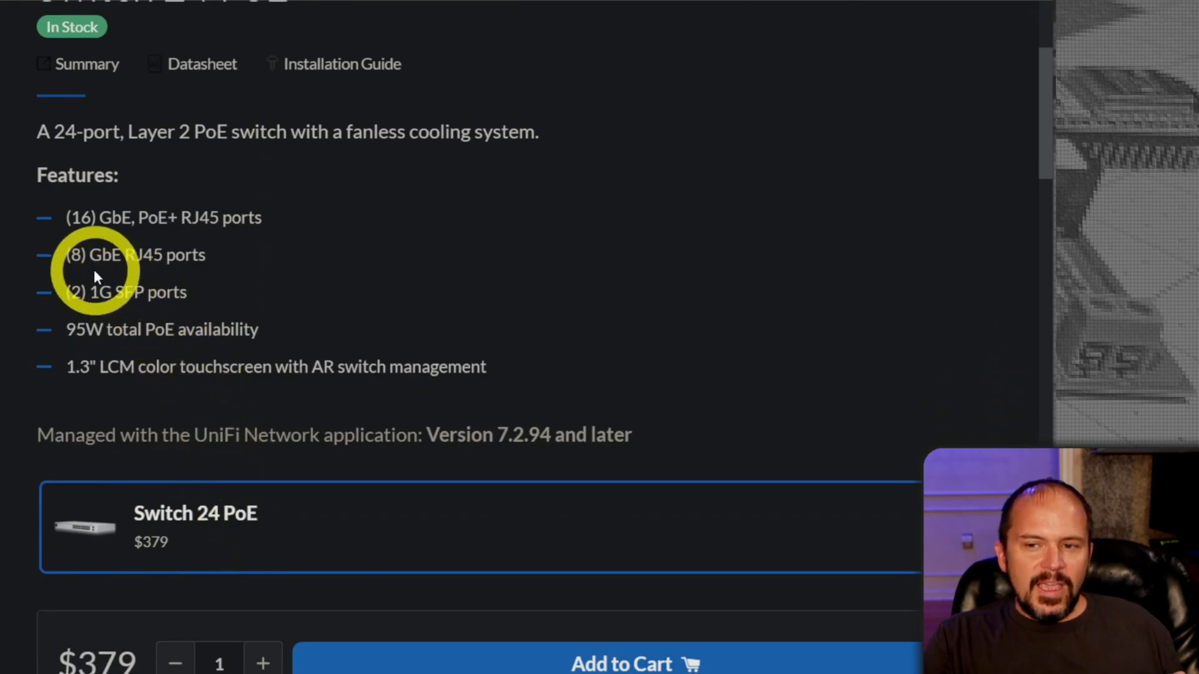
mouse_move(241, 228)
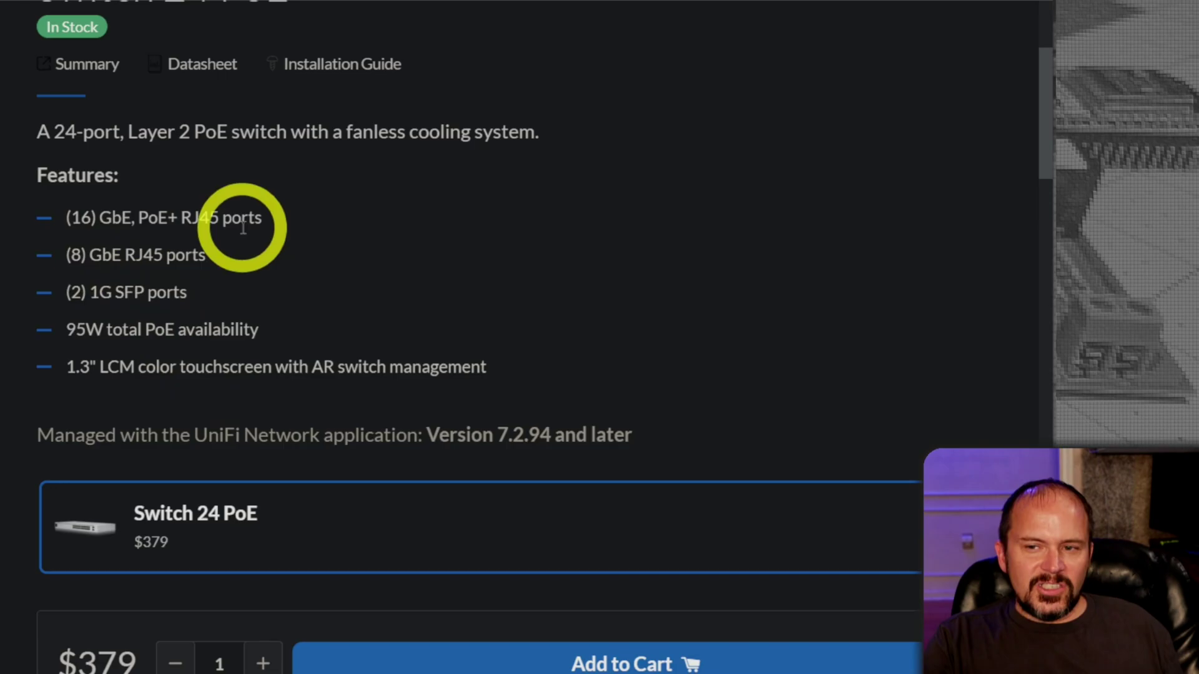
mouse_move(100, 349)
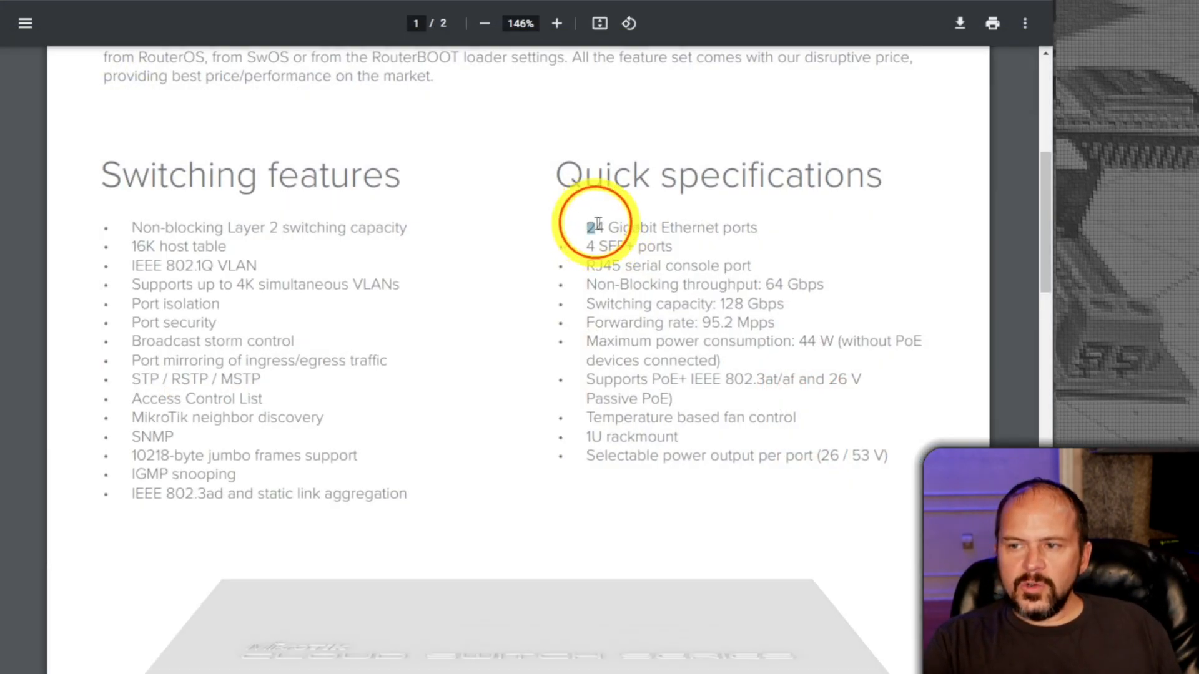
Highlight the "4 SFP+ ports" line in the MikroTik datasheet and scroll to the switch image
drag(587, 228, 757, 227)
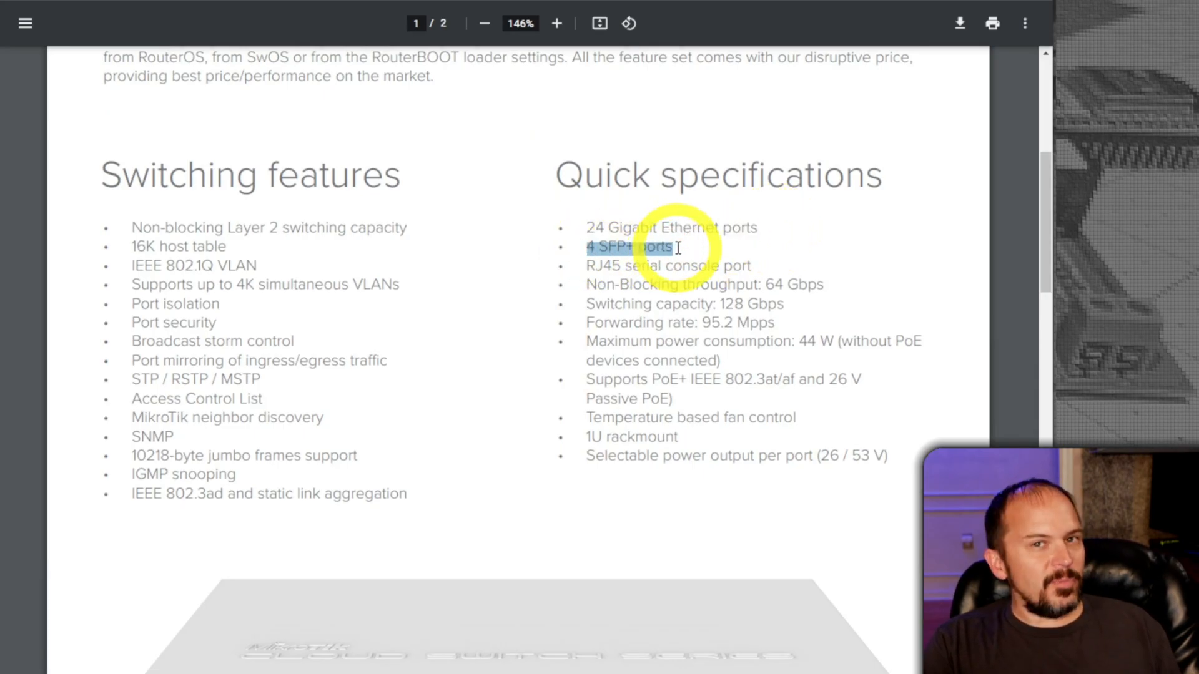
scroll(down, 3)
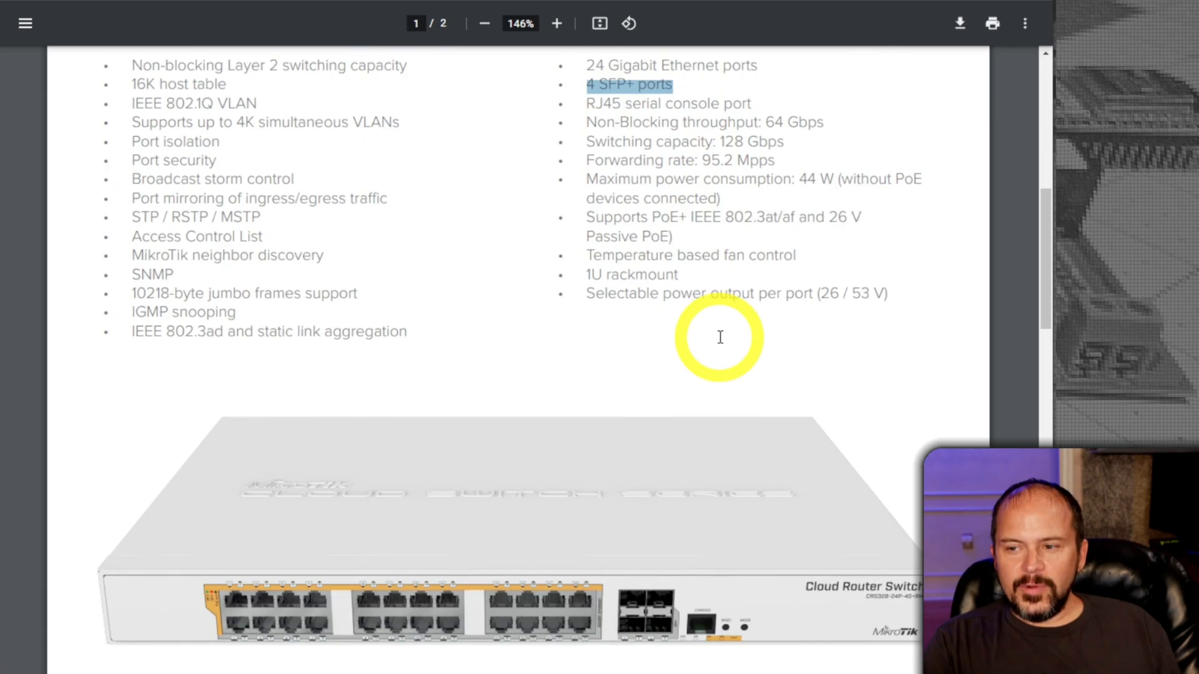
scroll(down, 3)
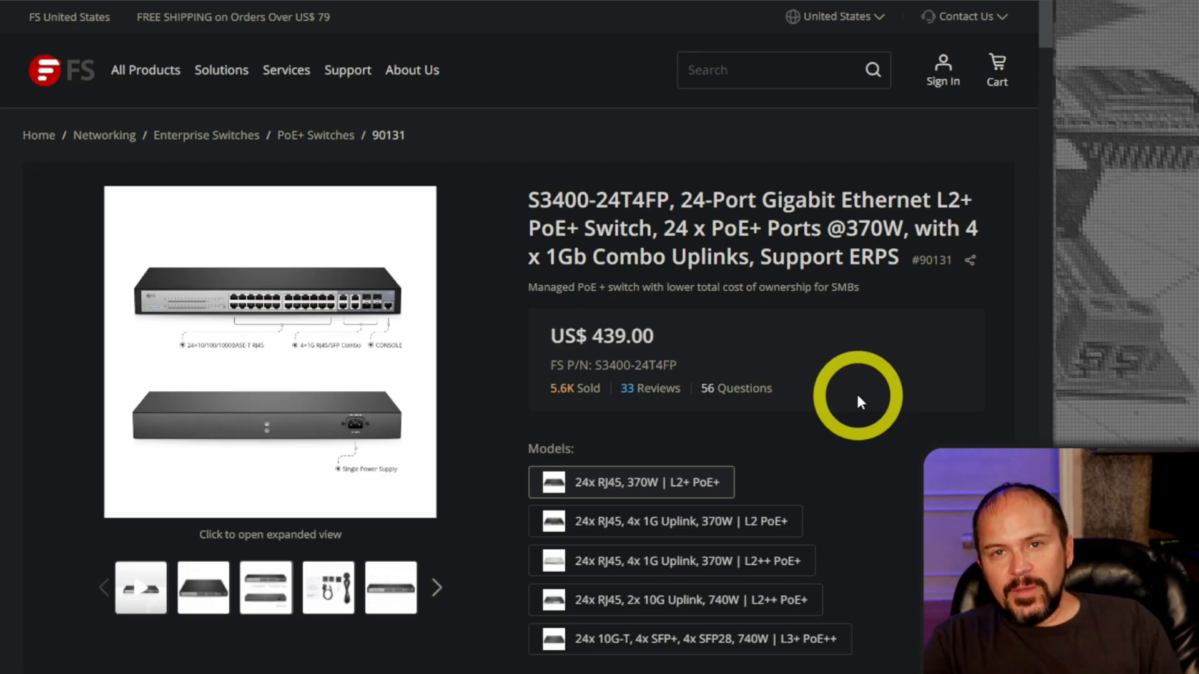
mouse_move(774, 345)
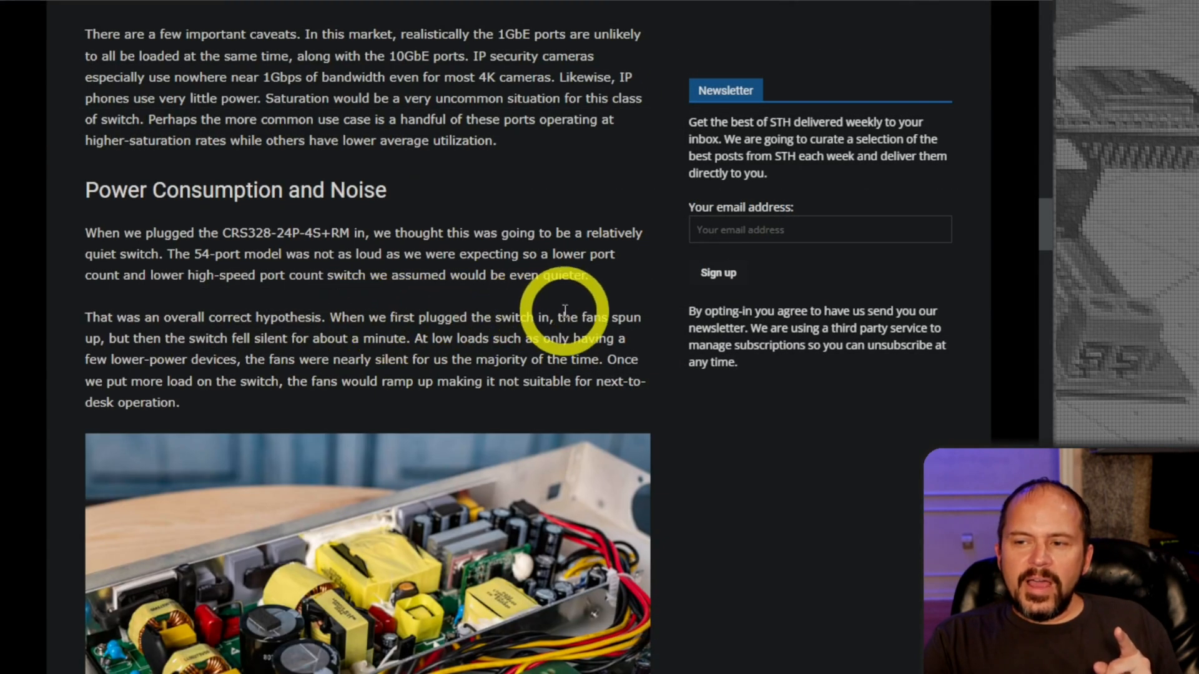
mouse_move(258, 339)
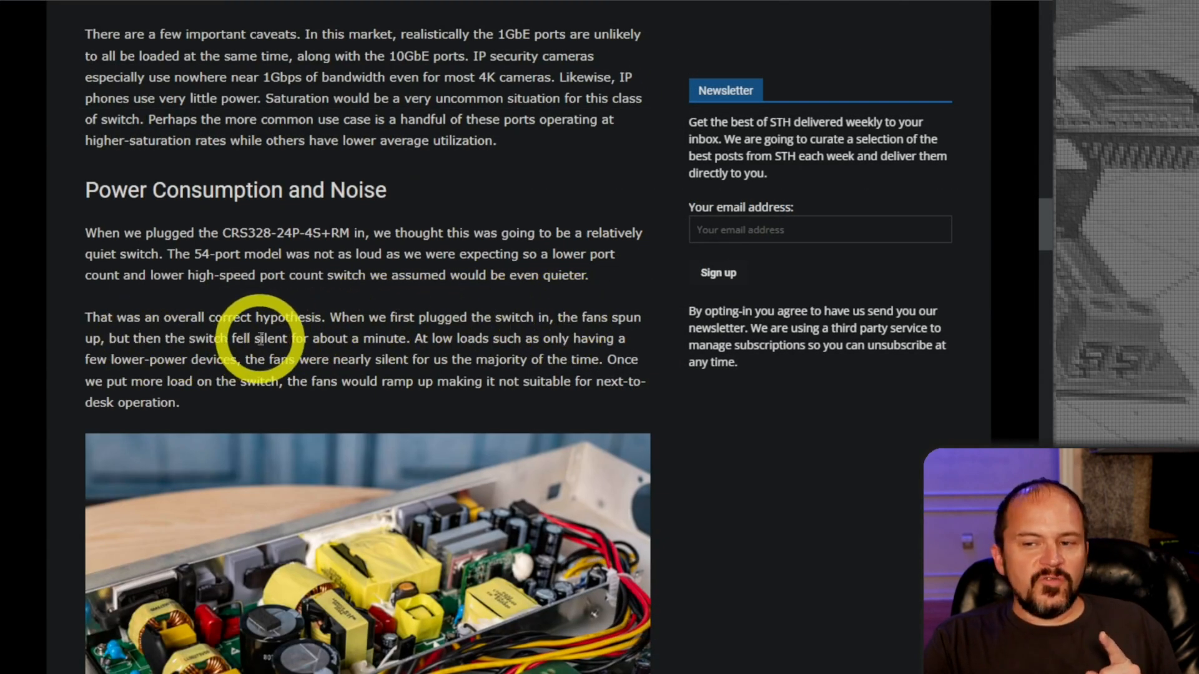
mouse_move(492, 352)
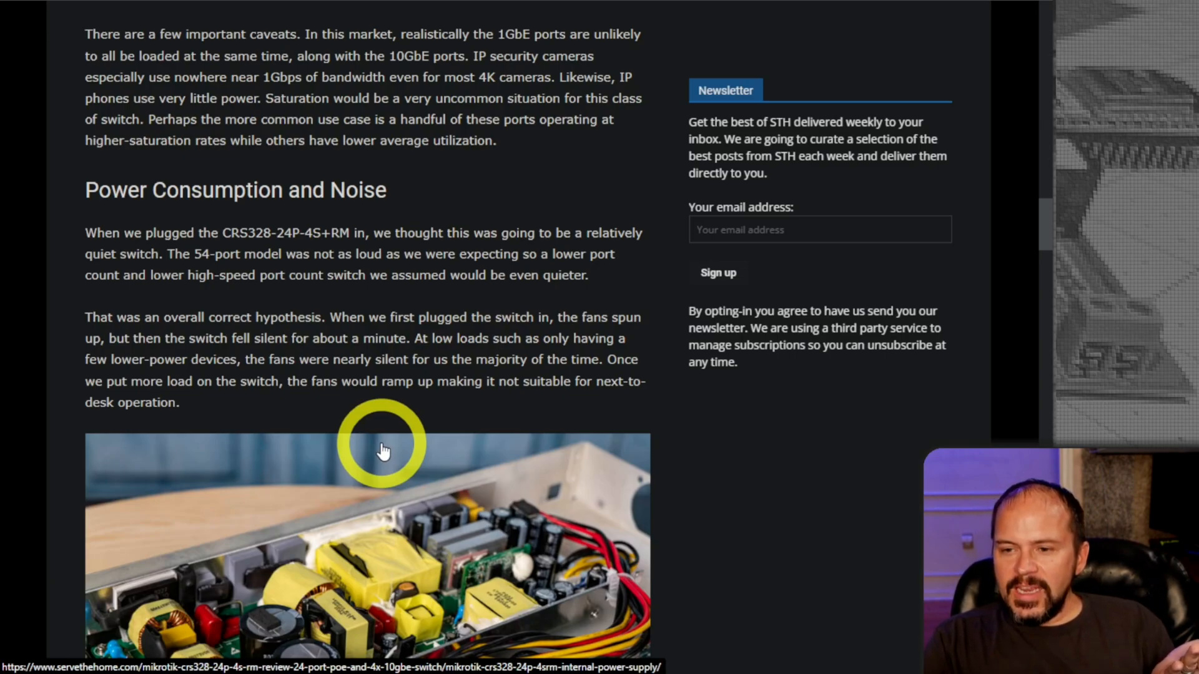
Scroll down the STH review article before moving to the switch's Device Info page
scroll(down, 3)
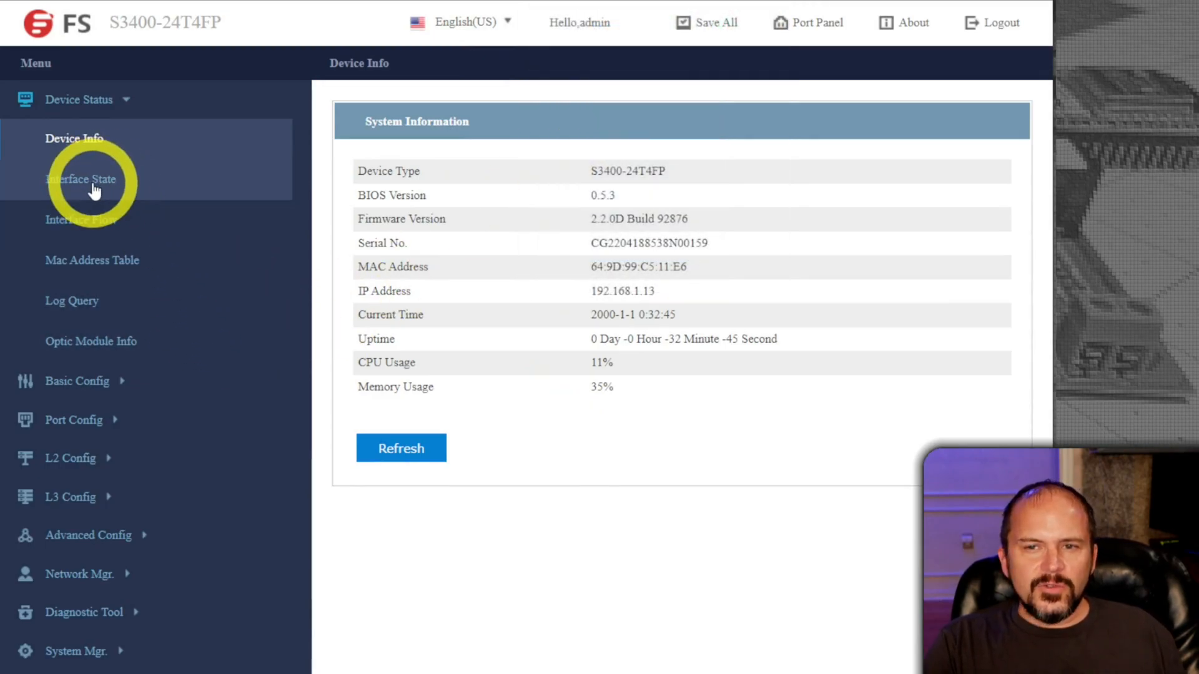
Show Interface State listing 28 ports, only g0/1 connected at 100Mb/s full duplex
click(82, 180)
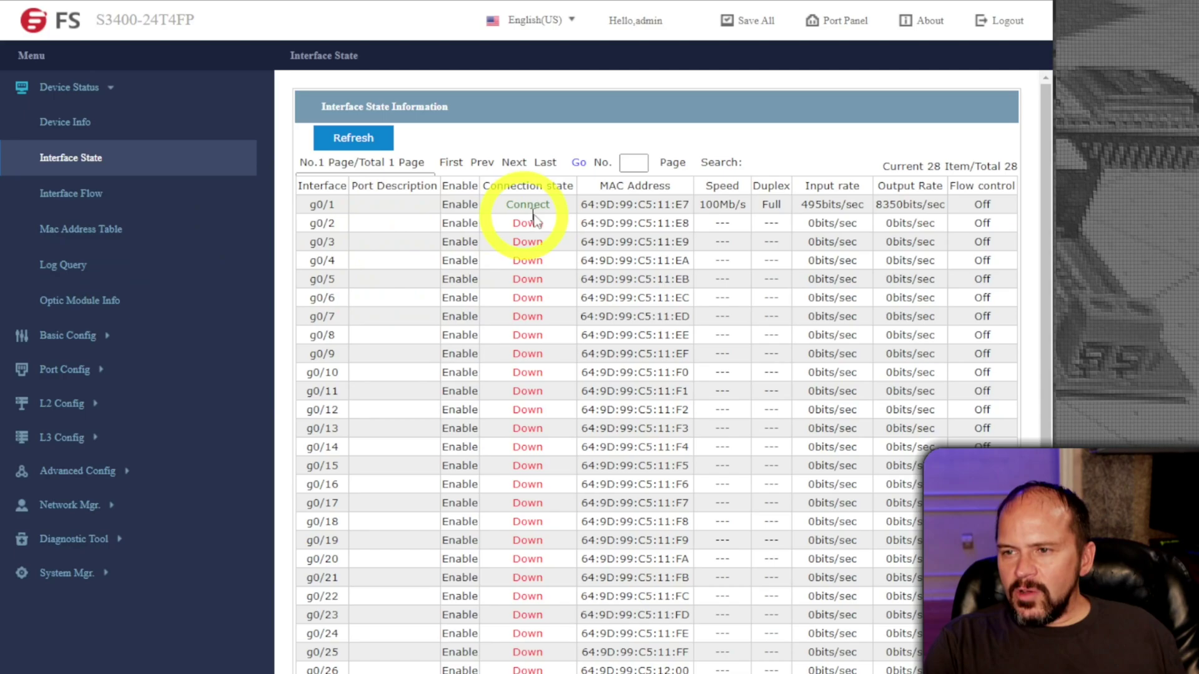
mouse_move(720, 217)
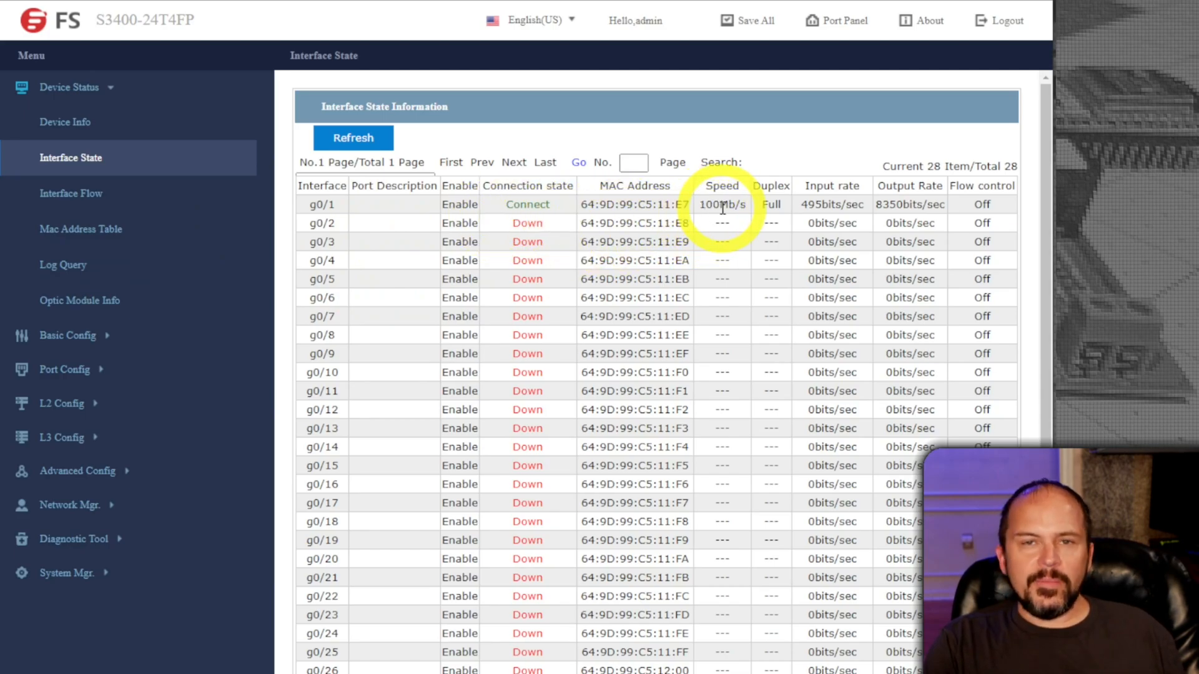
mouse_move(231, 261)
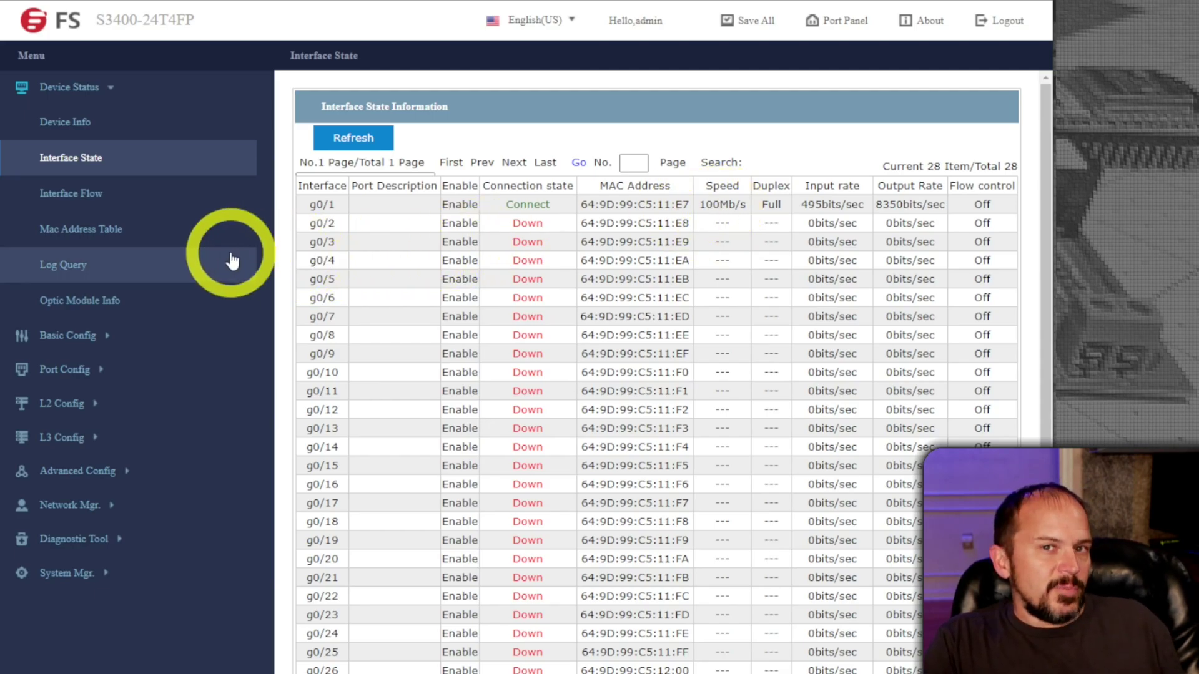
mouse_move(423, 201)
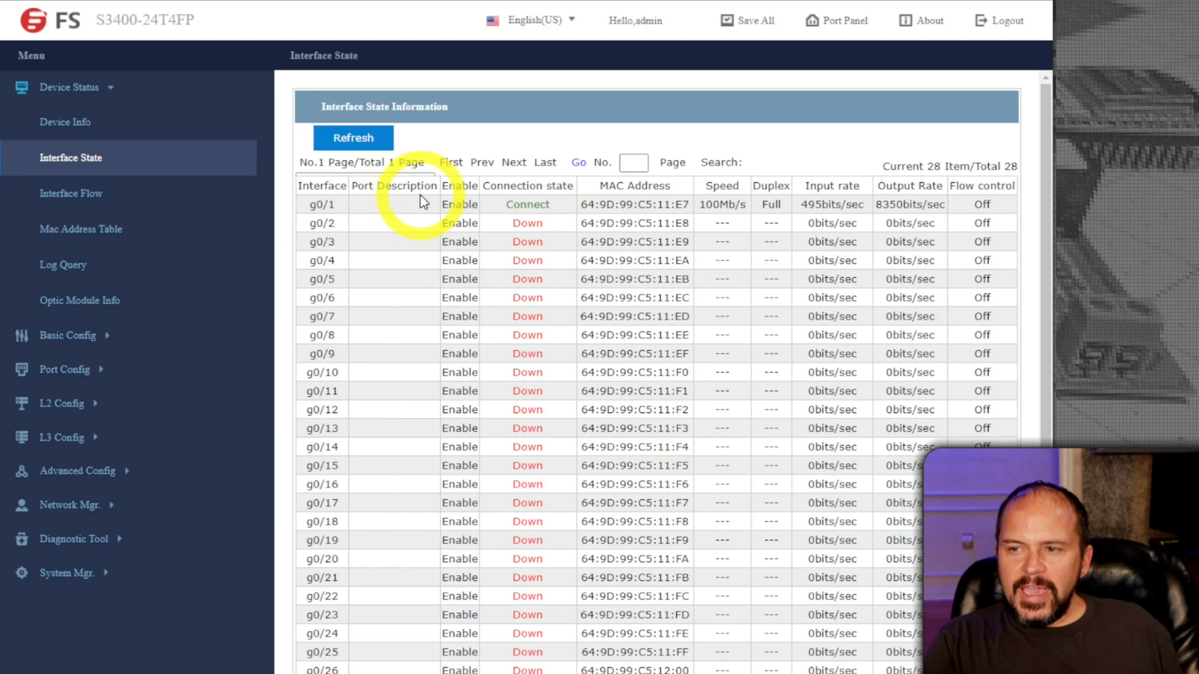
mouse_move(247, 190)
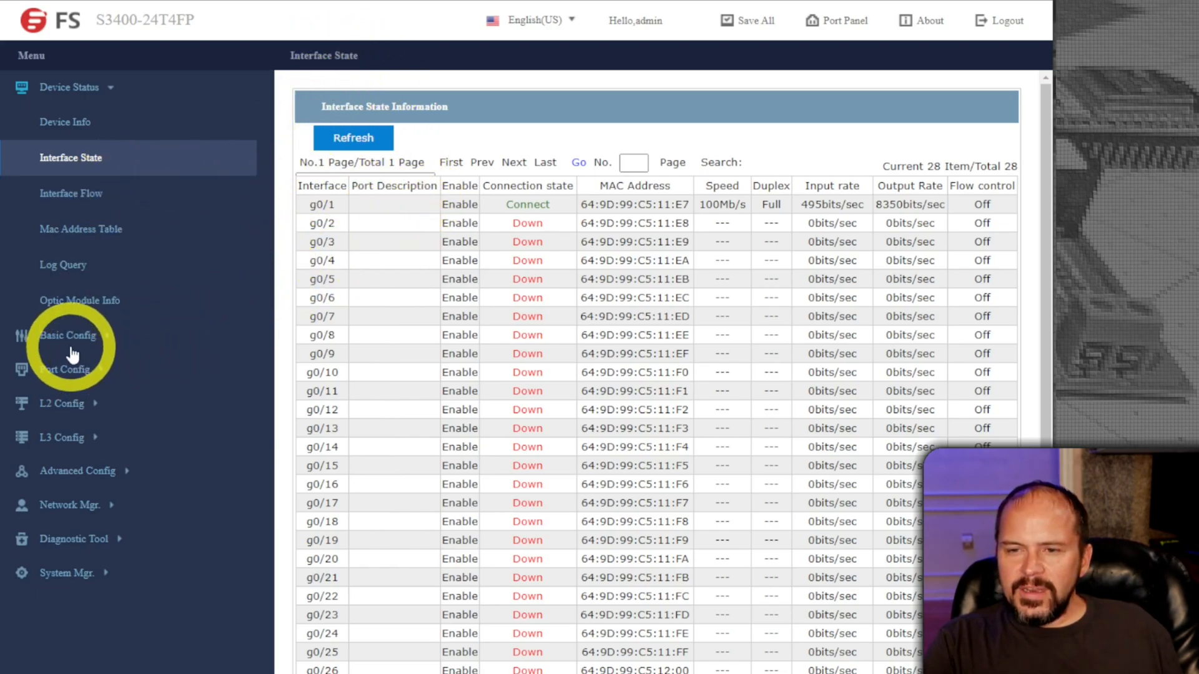
View PoE global status, per-port limits, then live power draw with g0/1 at 4100mW of 30000mW
click(68, 335)
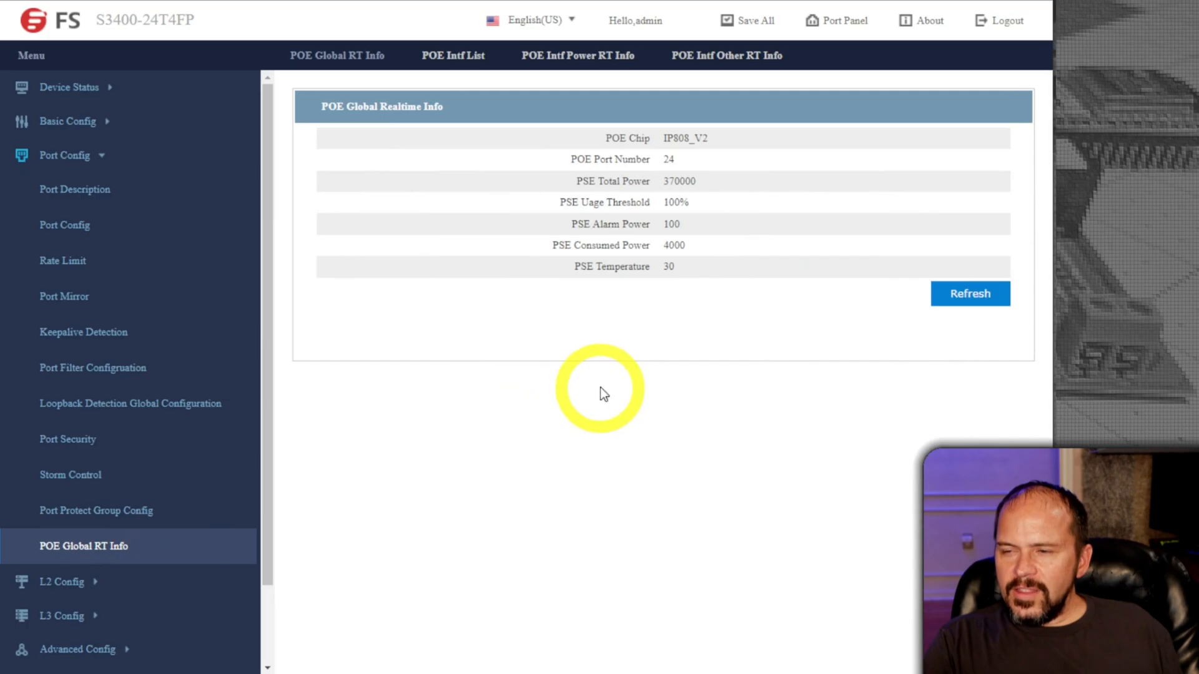
mouse_move(670, 182)
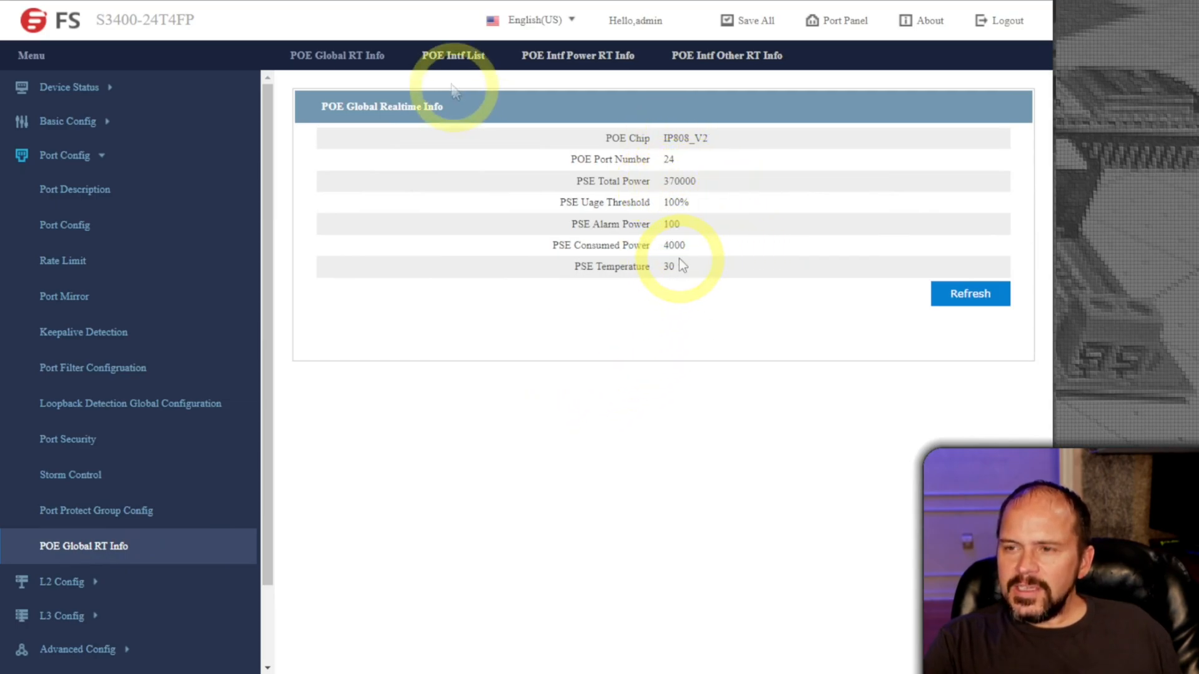
click(452, 56)
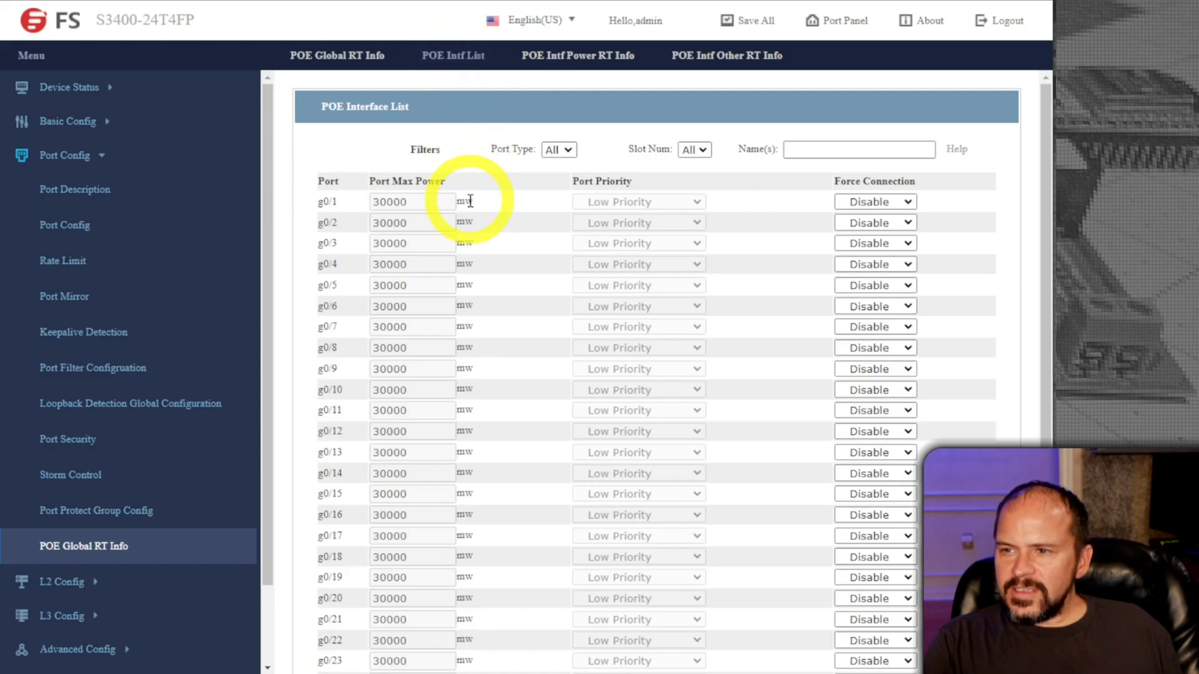
click(577, 55)
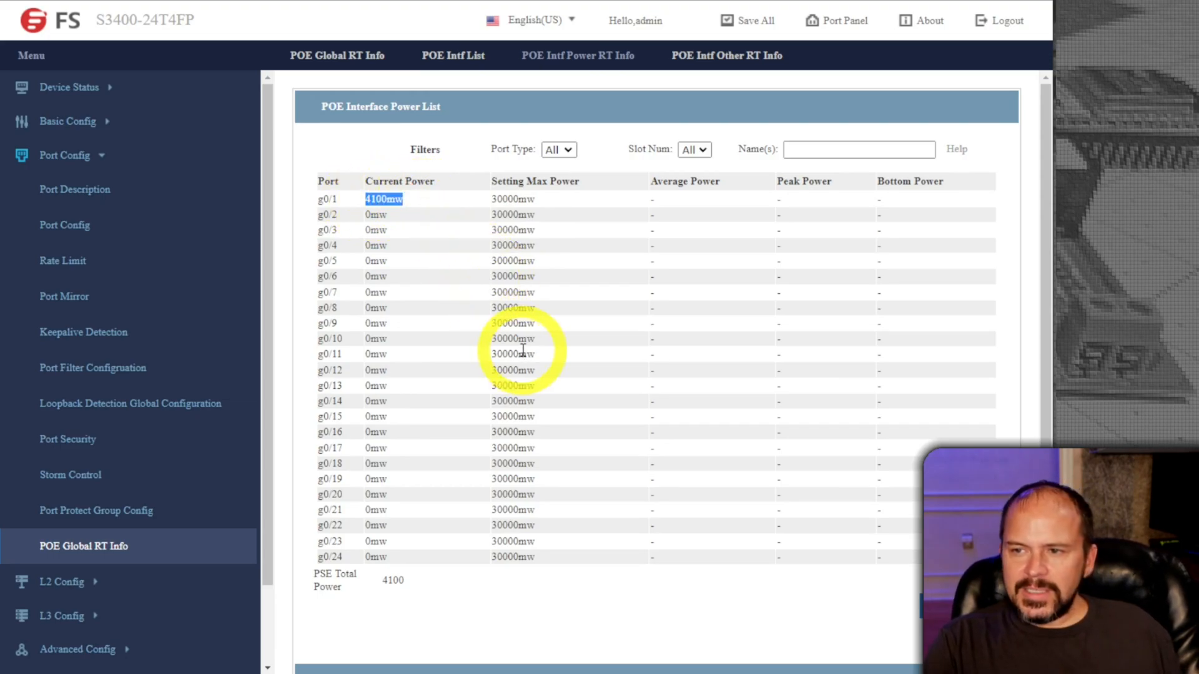
mouse_move(578, 396)
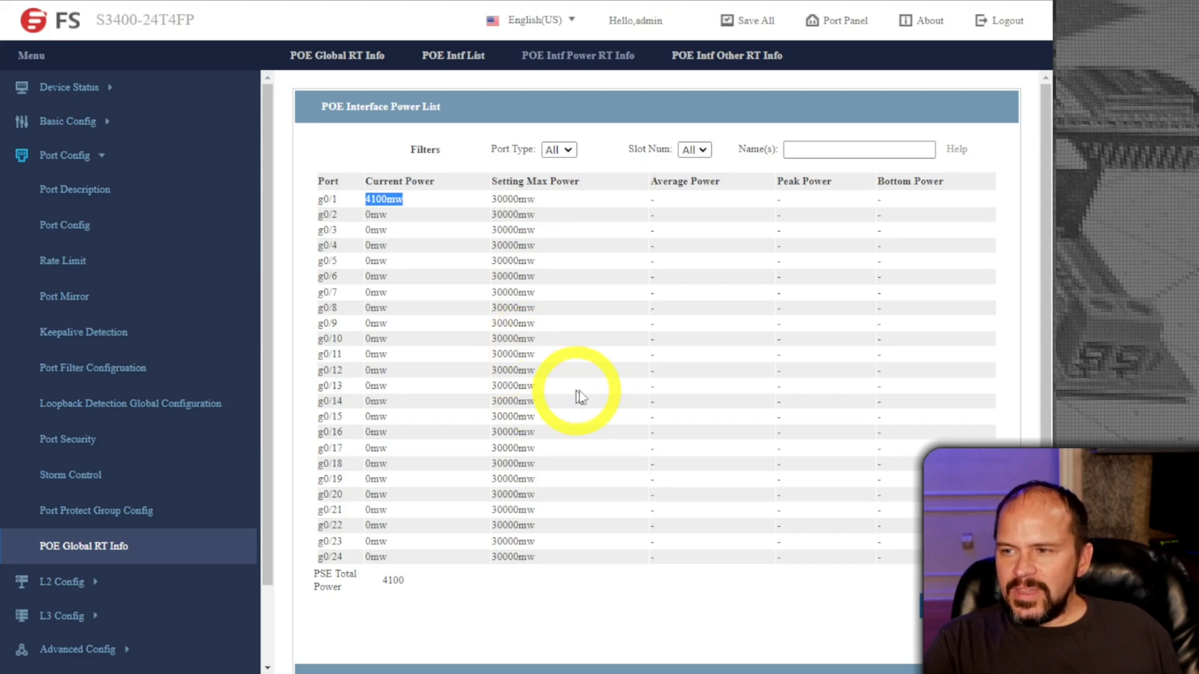
scroll(down, 3)
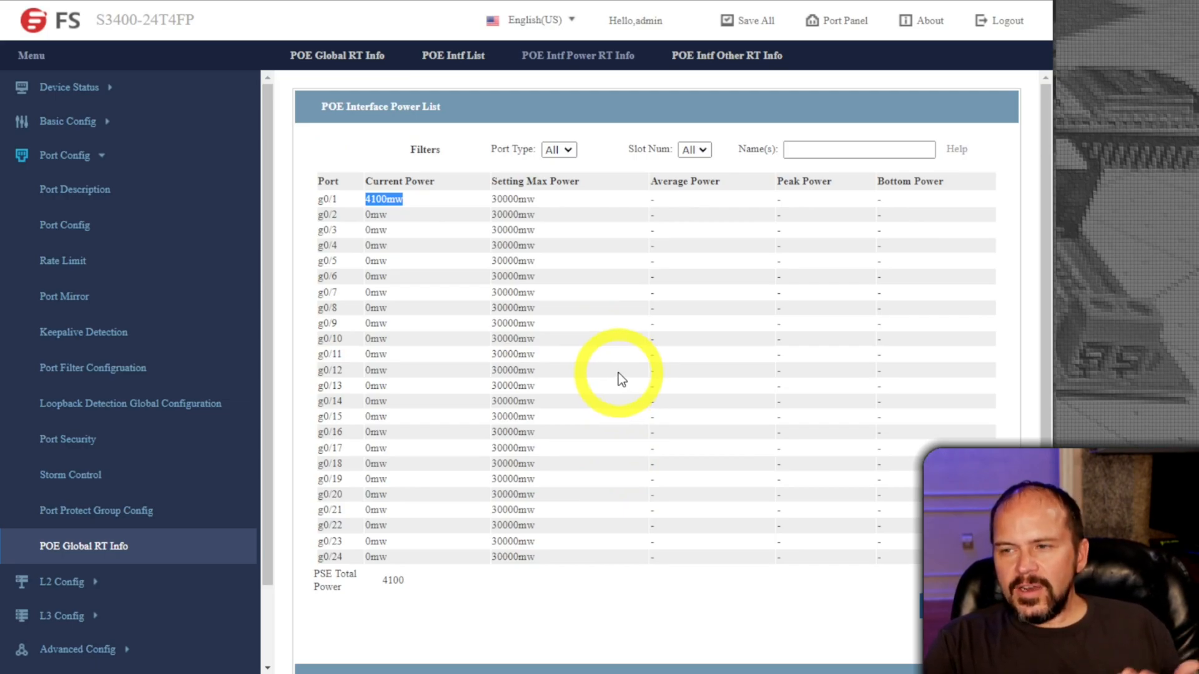
mouse_move(679, 122)
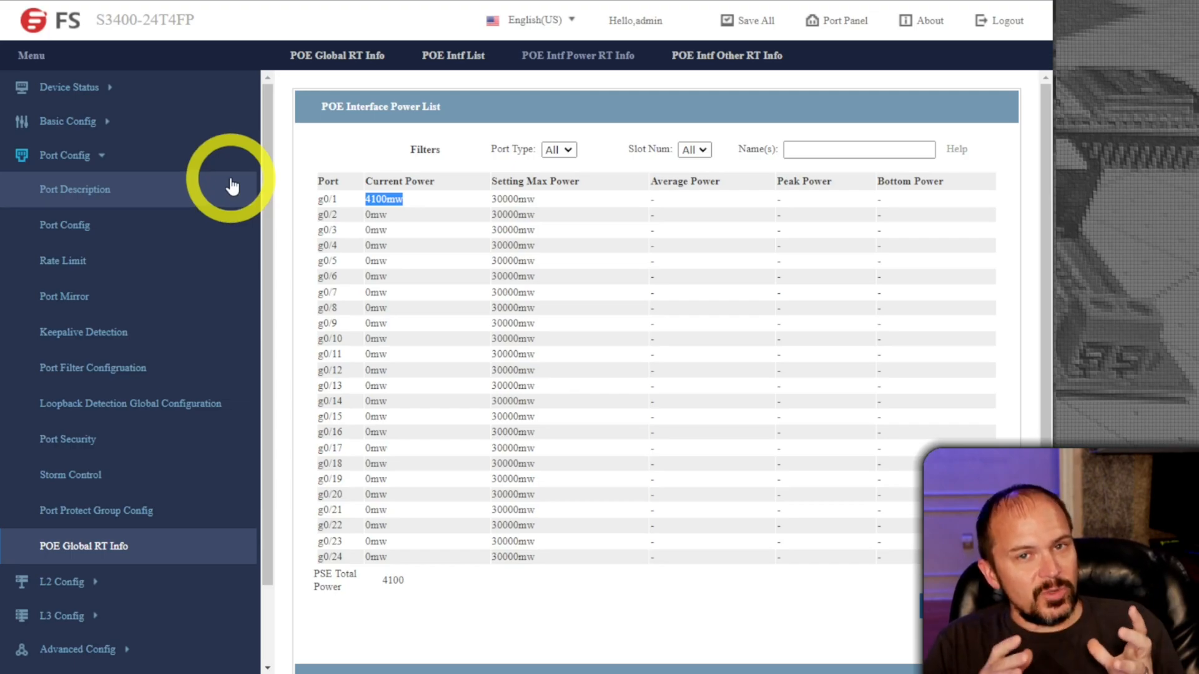
mouse_move(198, 293)
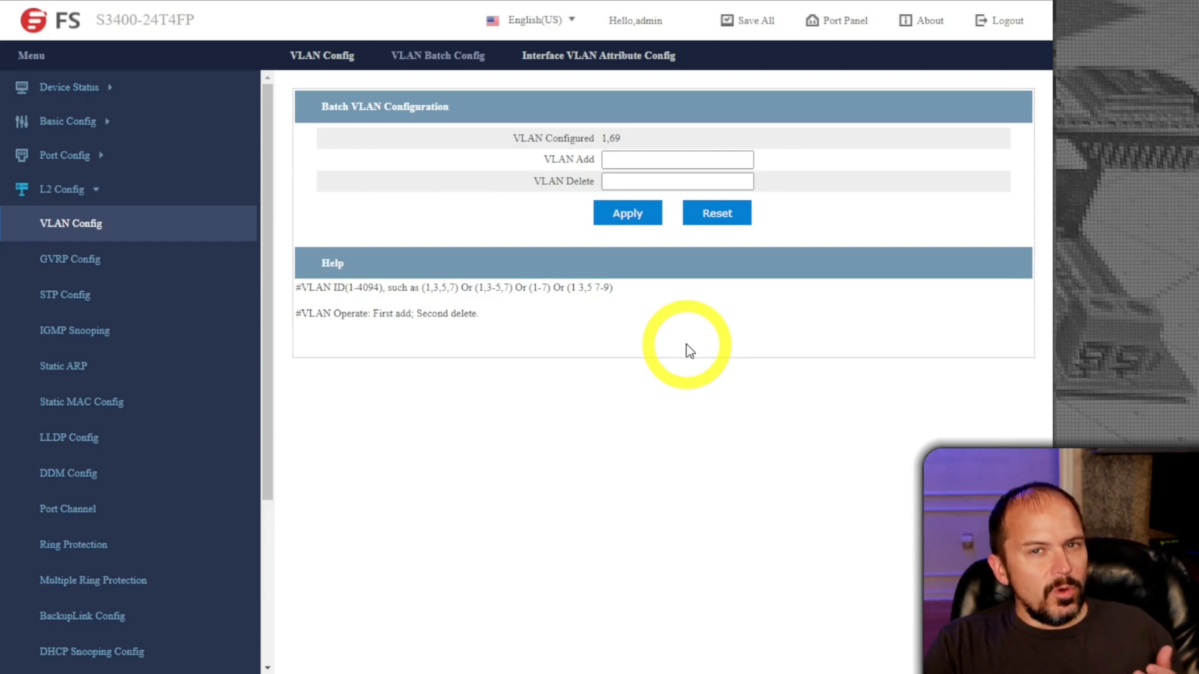
mouse_move(539, 334)
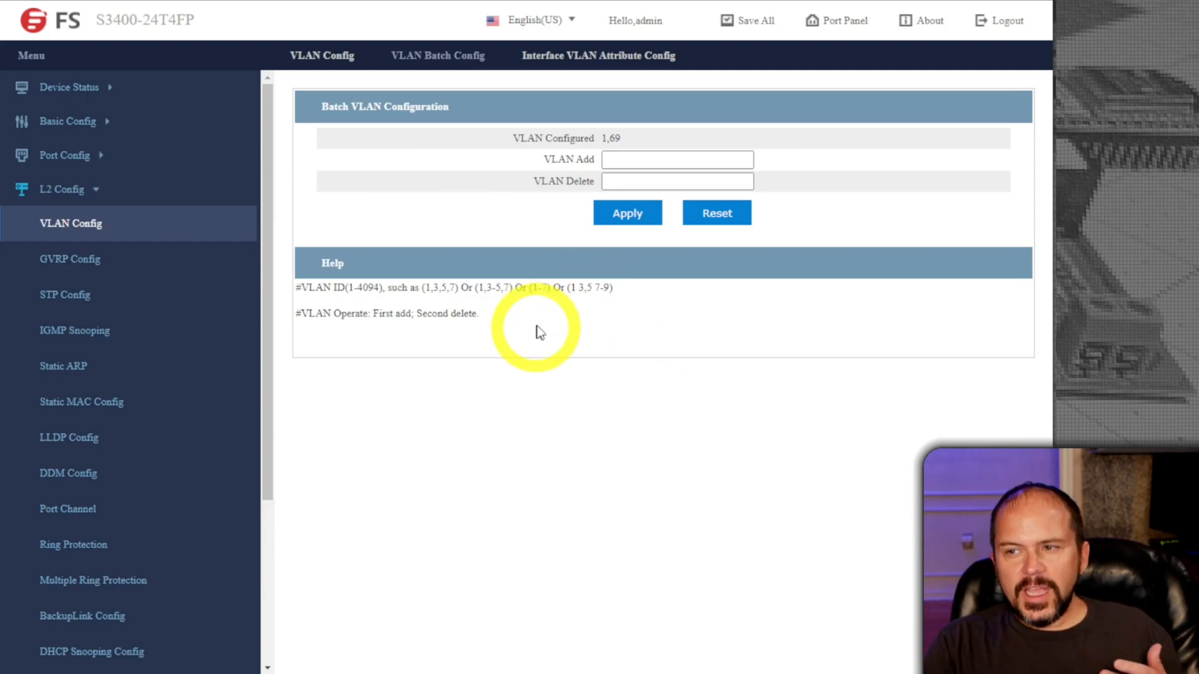
mouse_move(380, 111)
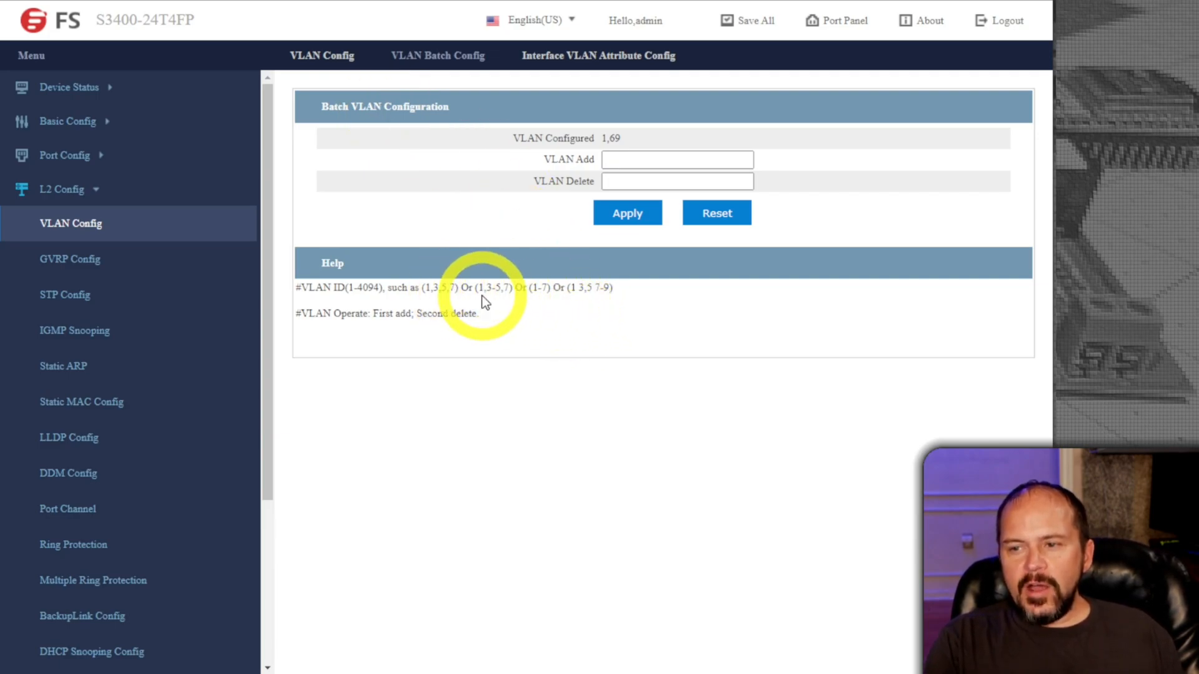
Review VLAN Batch Config, then list Interface VLAN Attributes with all ports in Access mode on VLAN 1
click(675, 160)
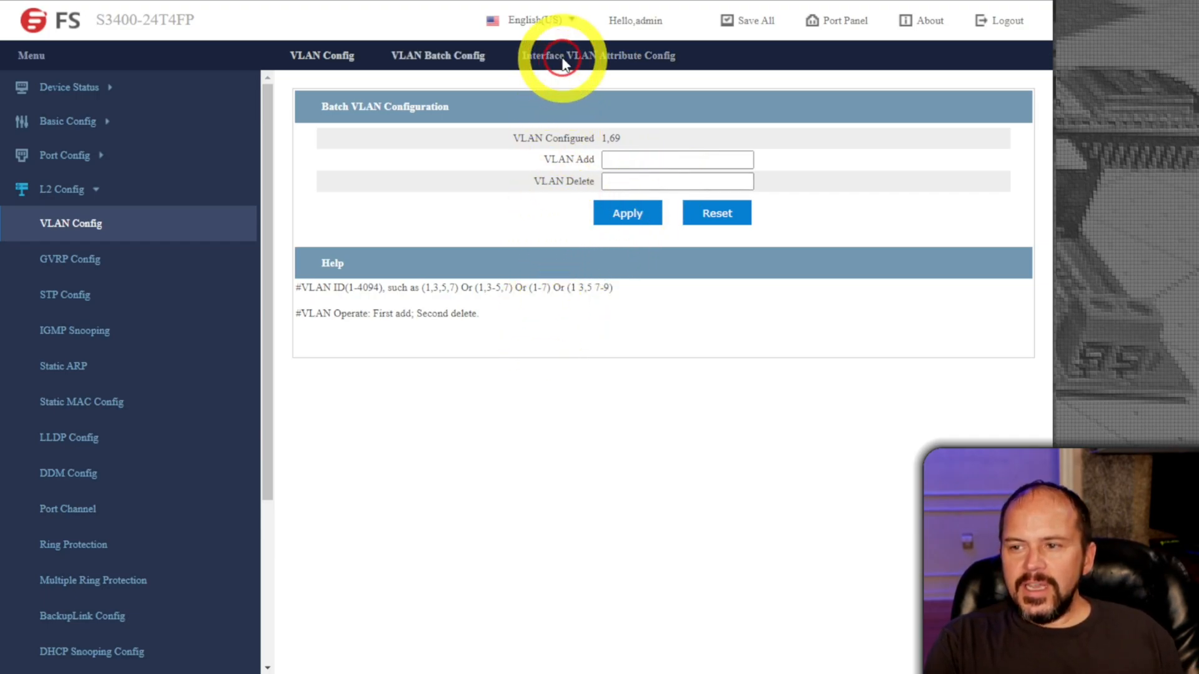
click(567, 57)
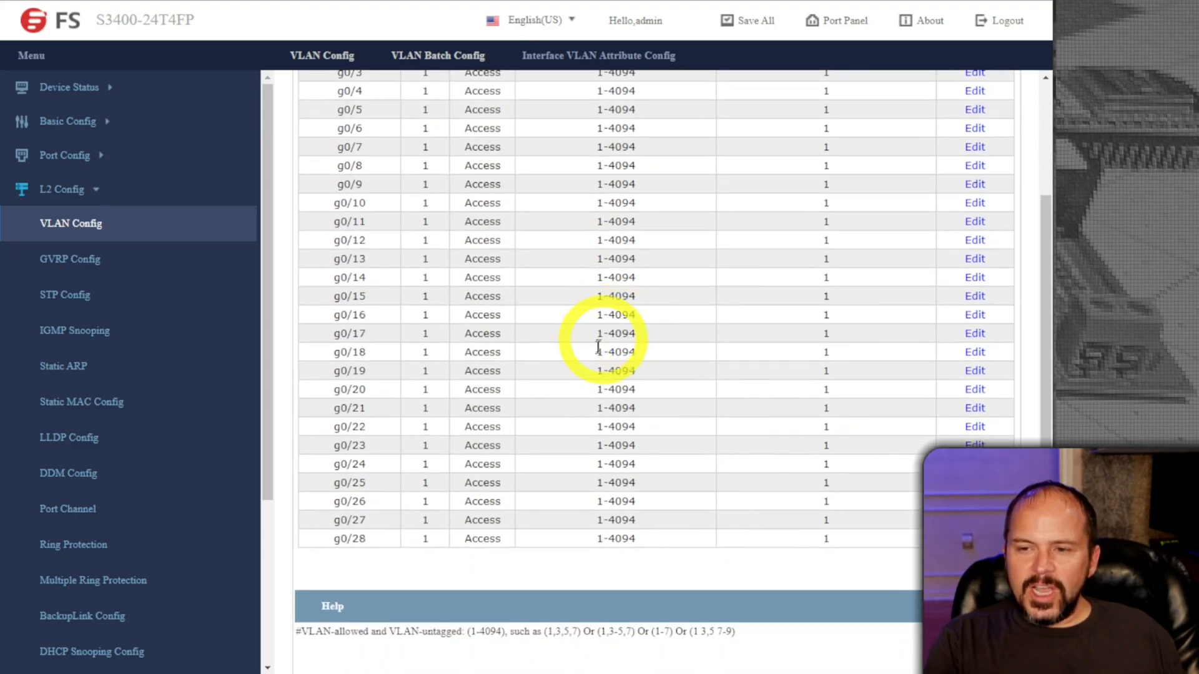